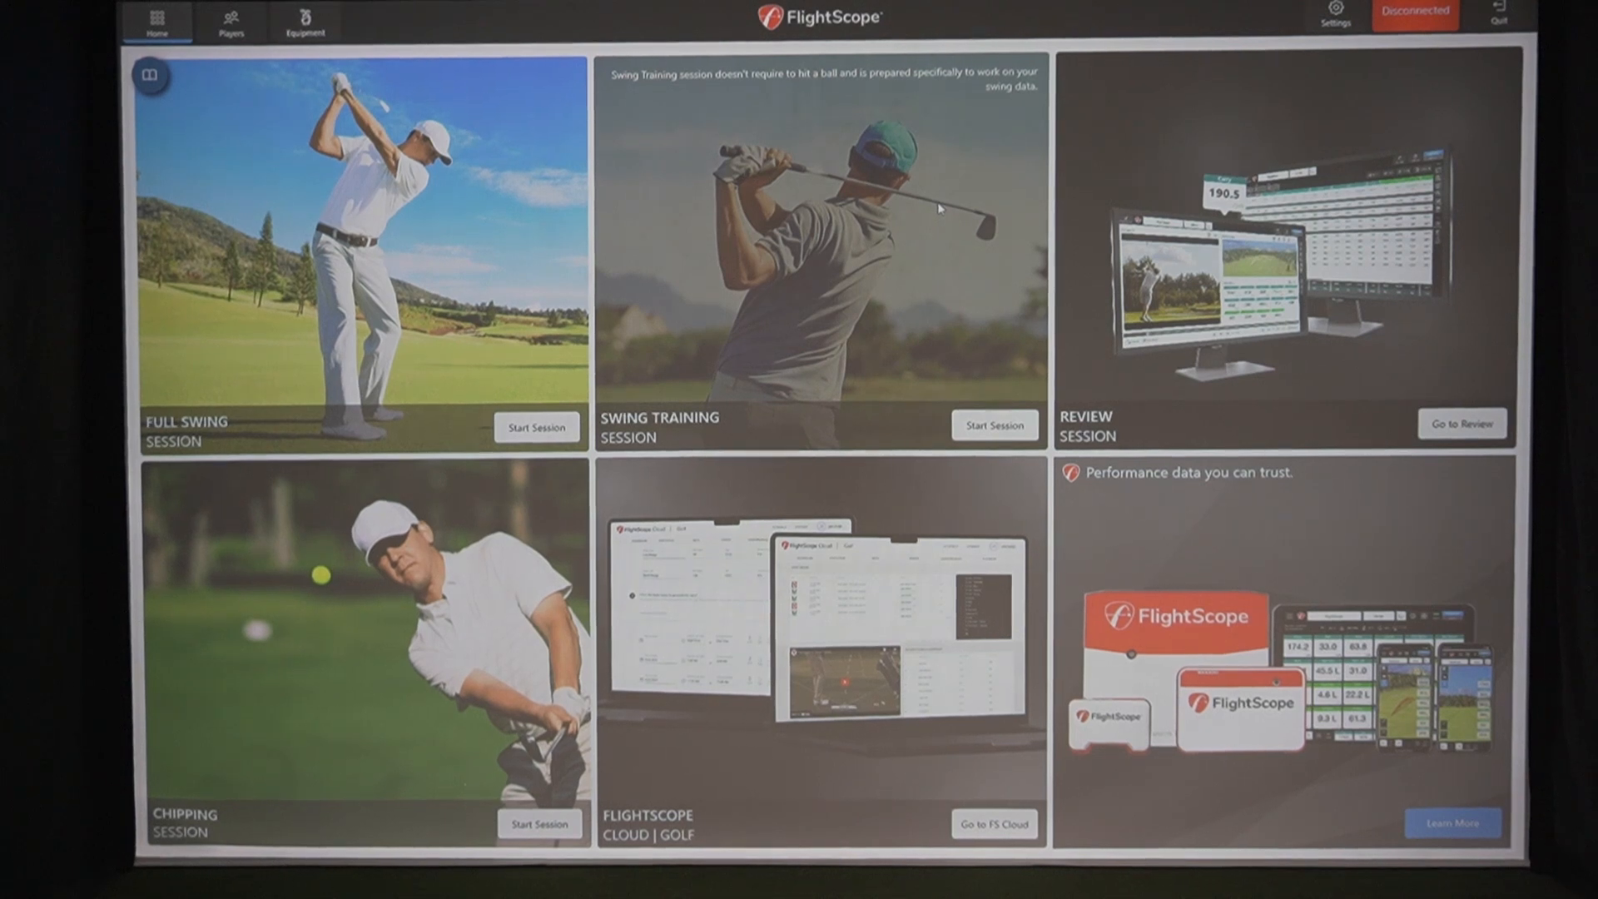
mouse_move(527, 285)
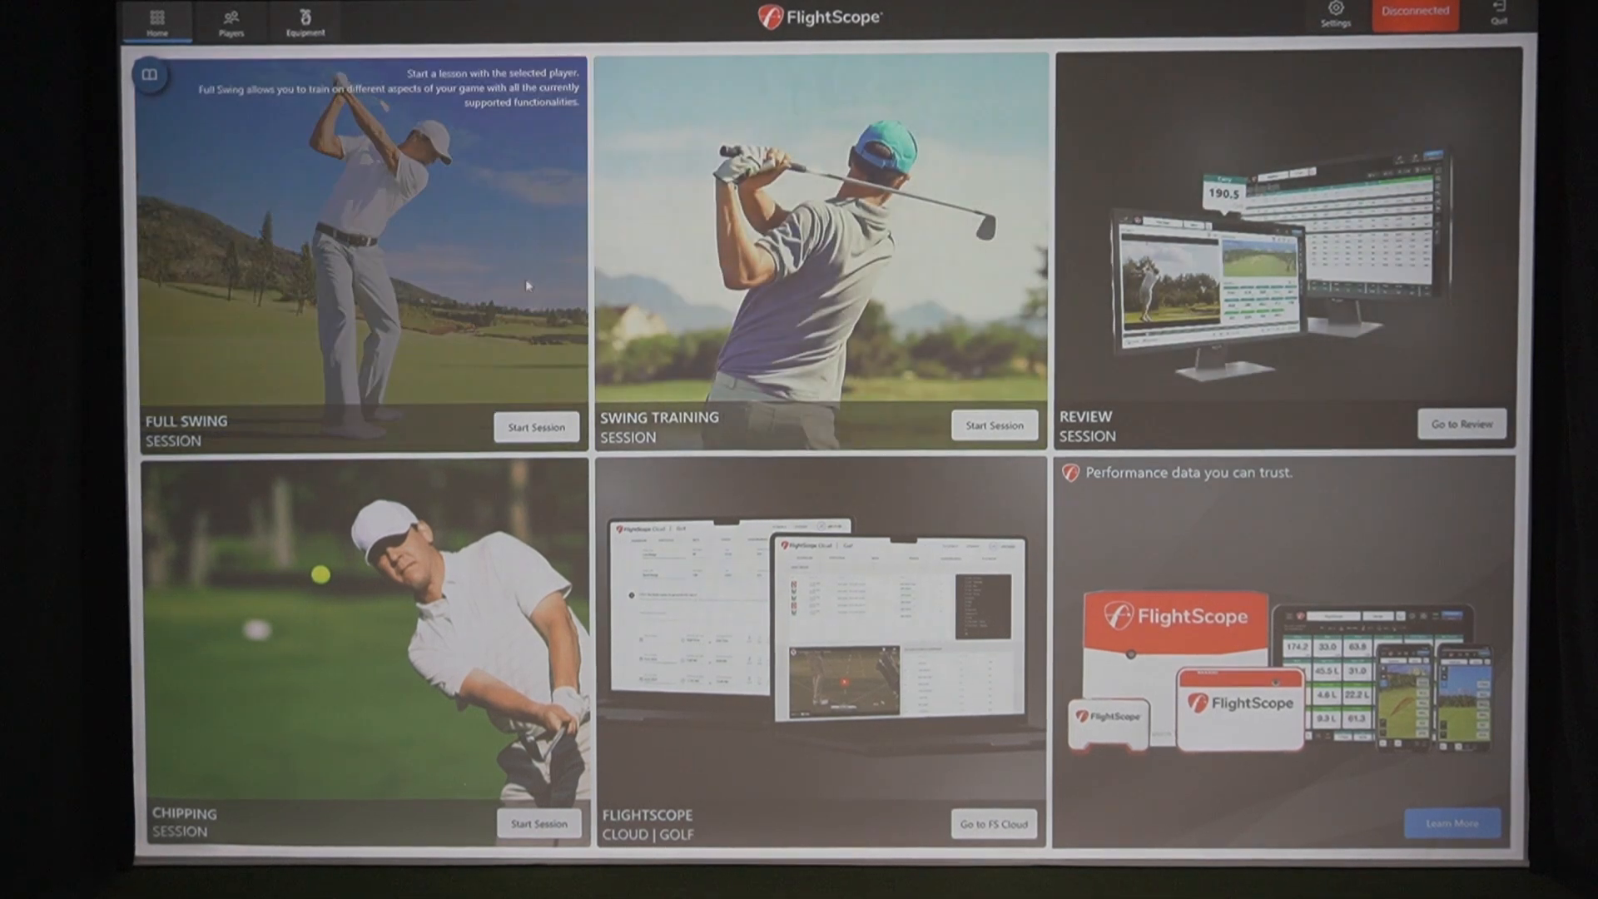
mouse_move(671, 304)
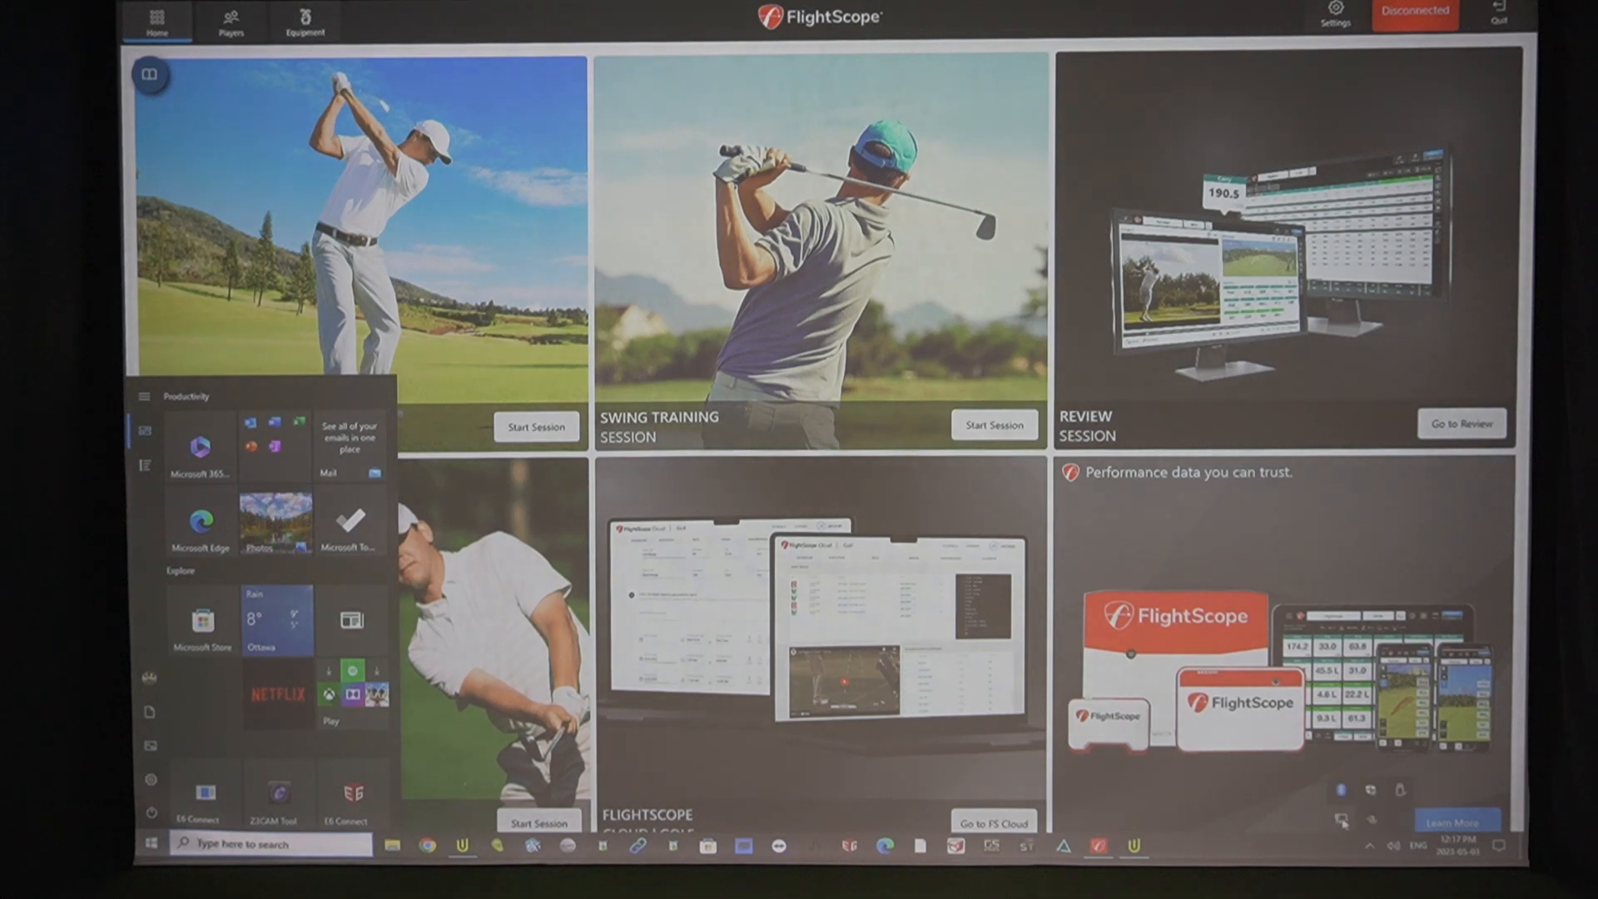
Step: Connect to the Mevo+ radar in settings so firmware versions and tilt/roll readings appear
left_click(1370, 845)
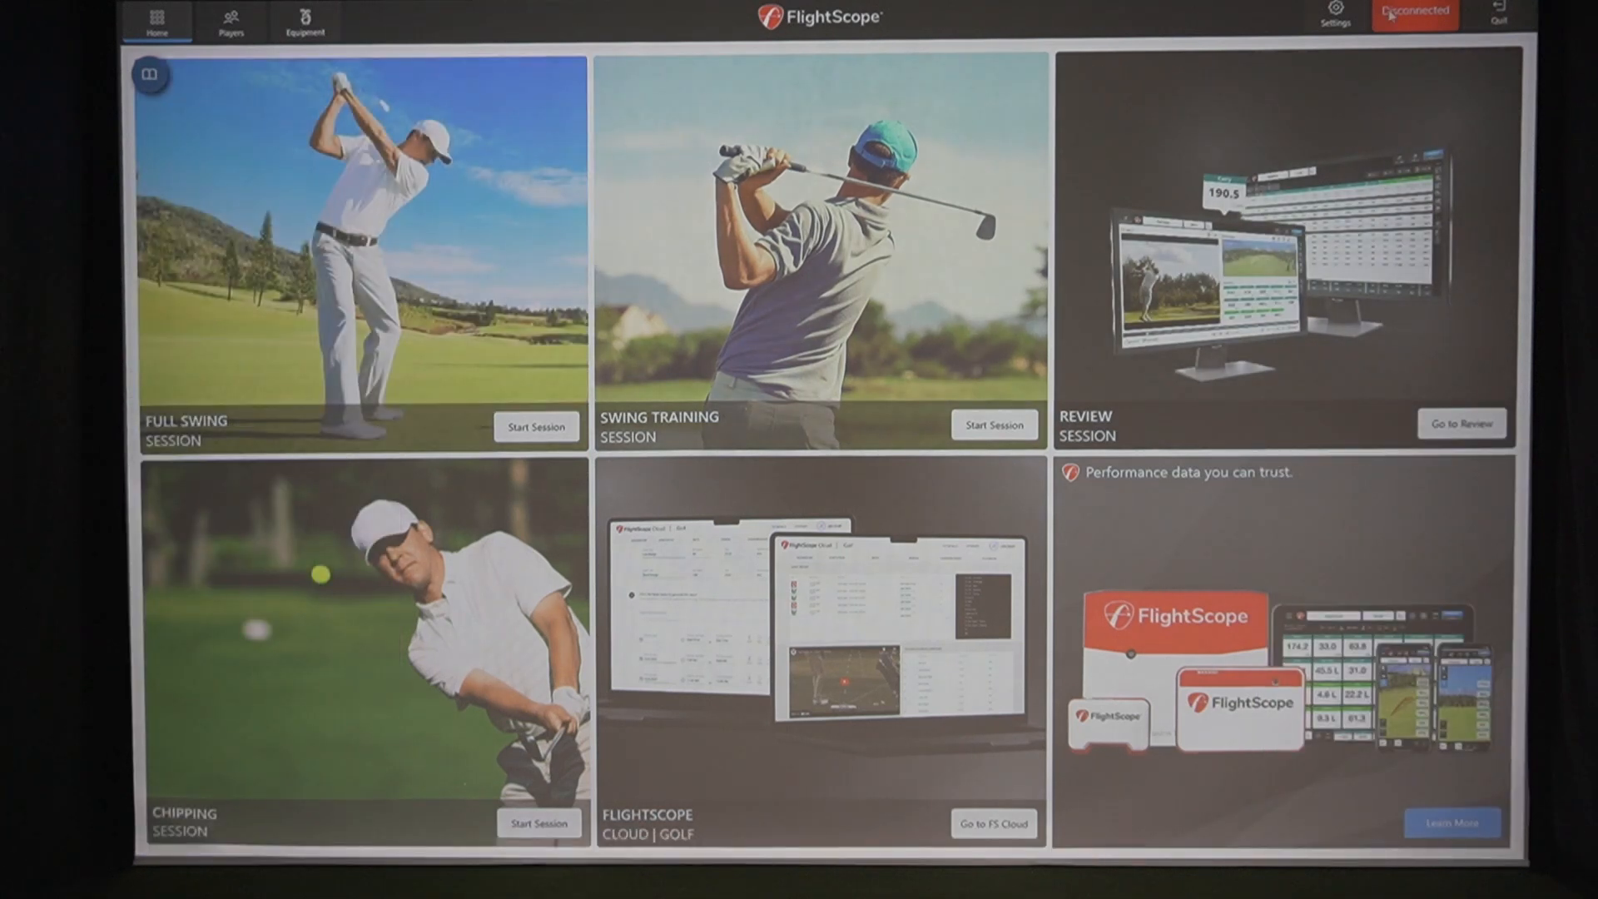
left_click(1335, 15)
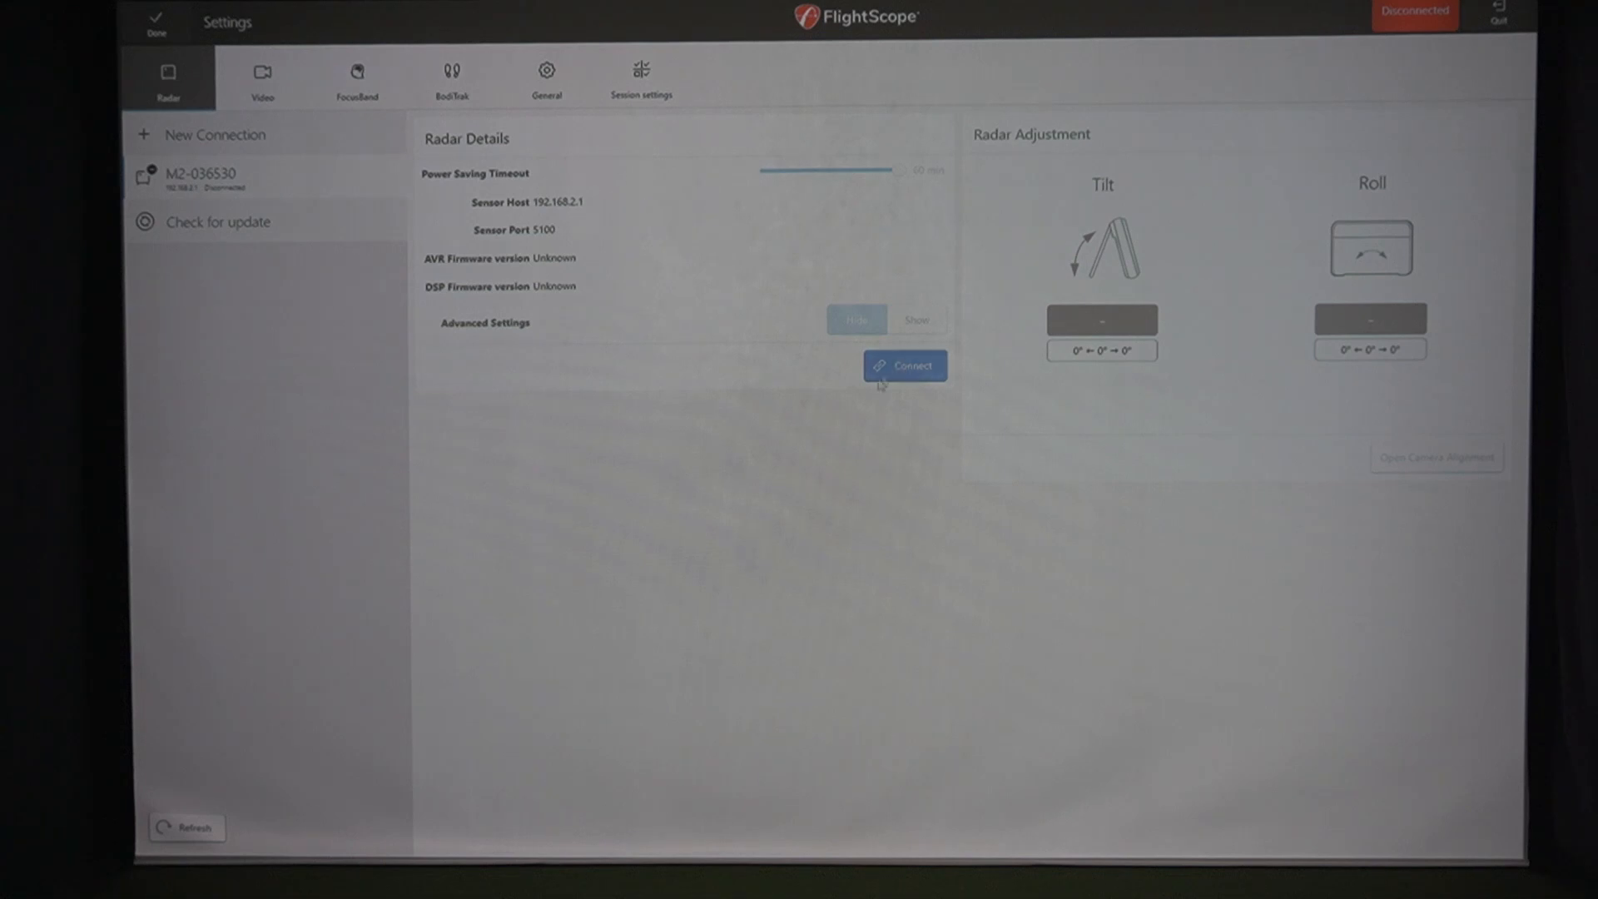
left_click(904, 366)
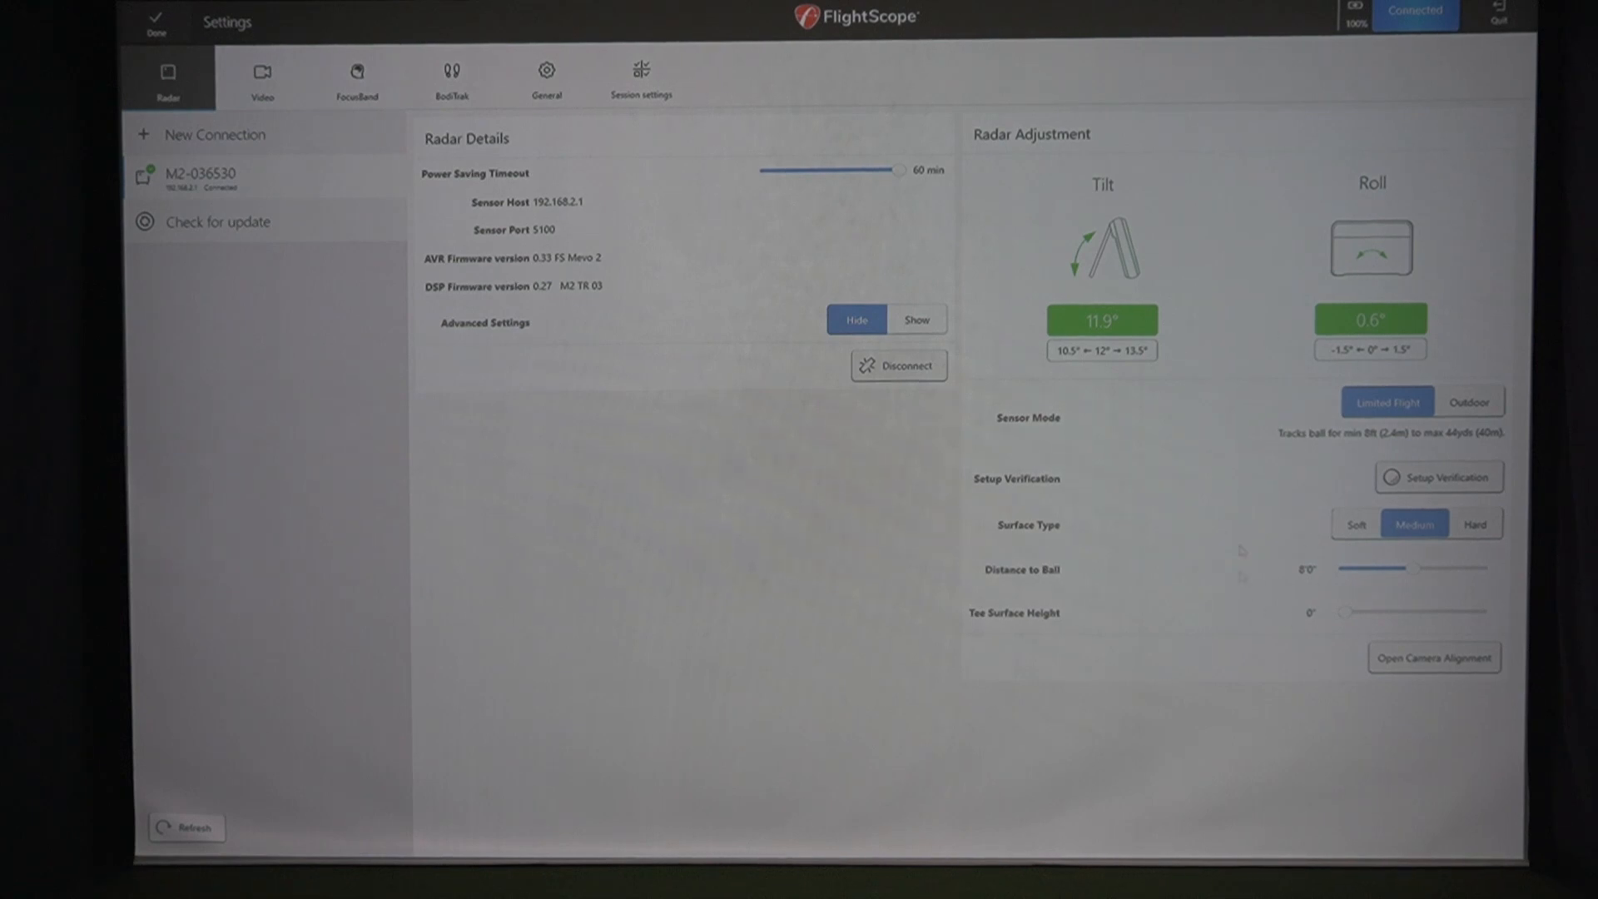
mouse_move(1254, 395)
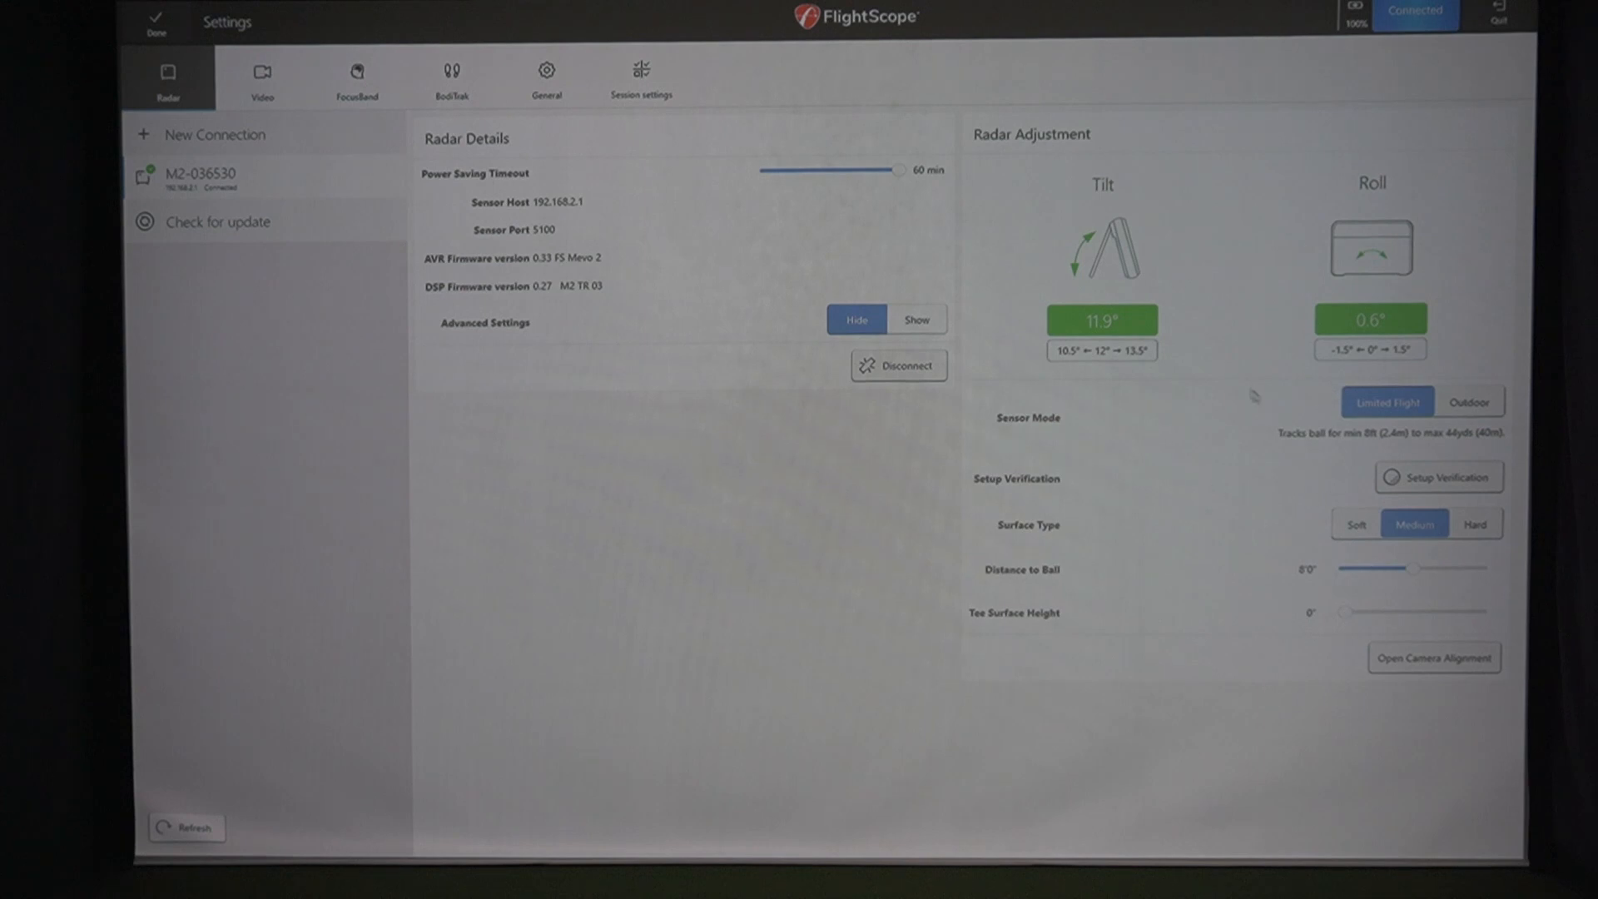
mouse_move(762, 419)
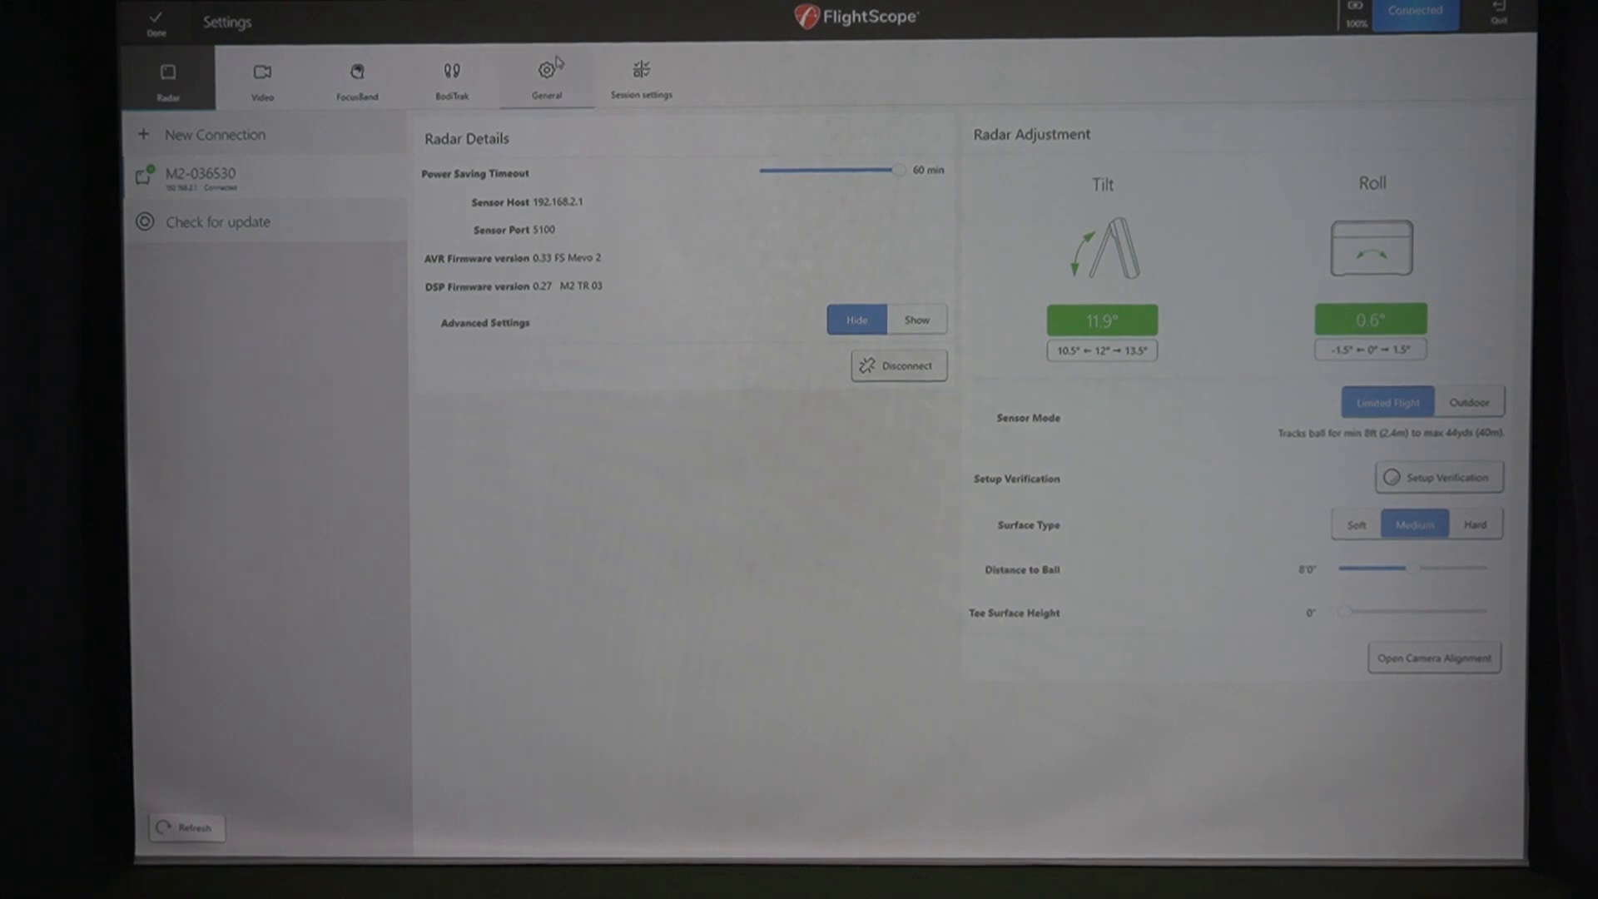
Step: Show General settings add-ons: Mevo+ registration, FS Golf PC, Pro Package, Face Impact Location
left_click(545, 73)
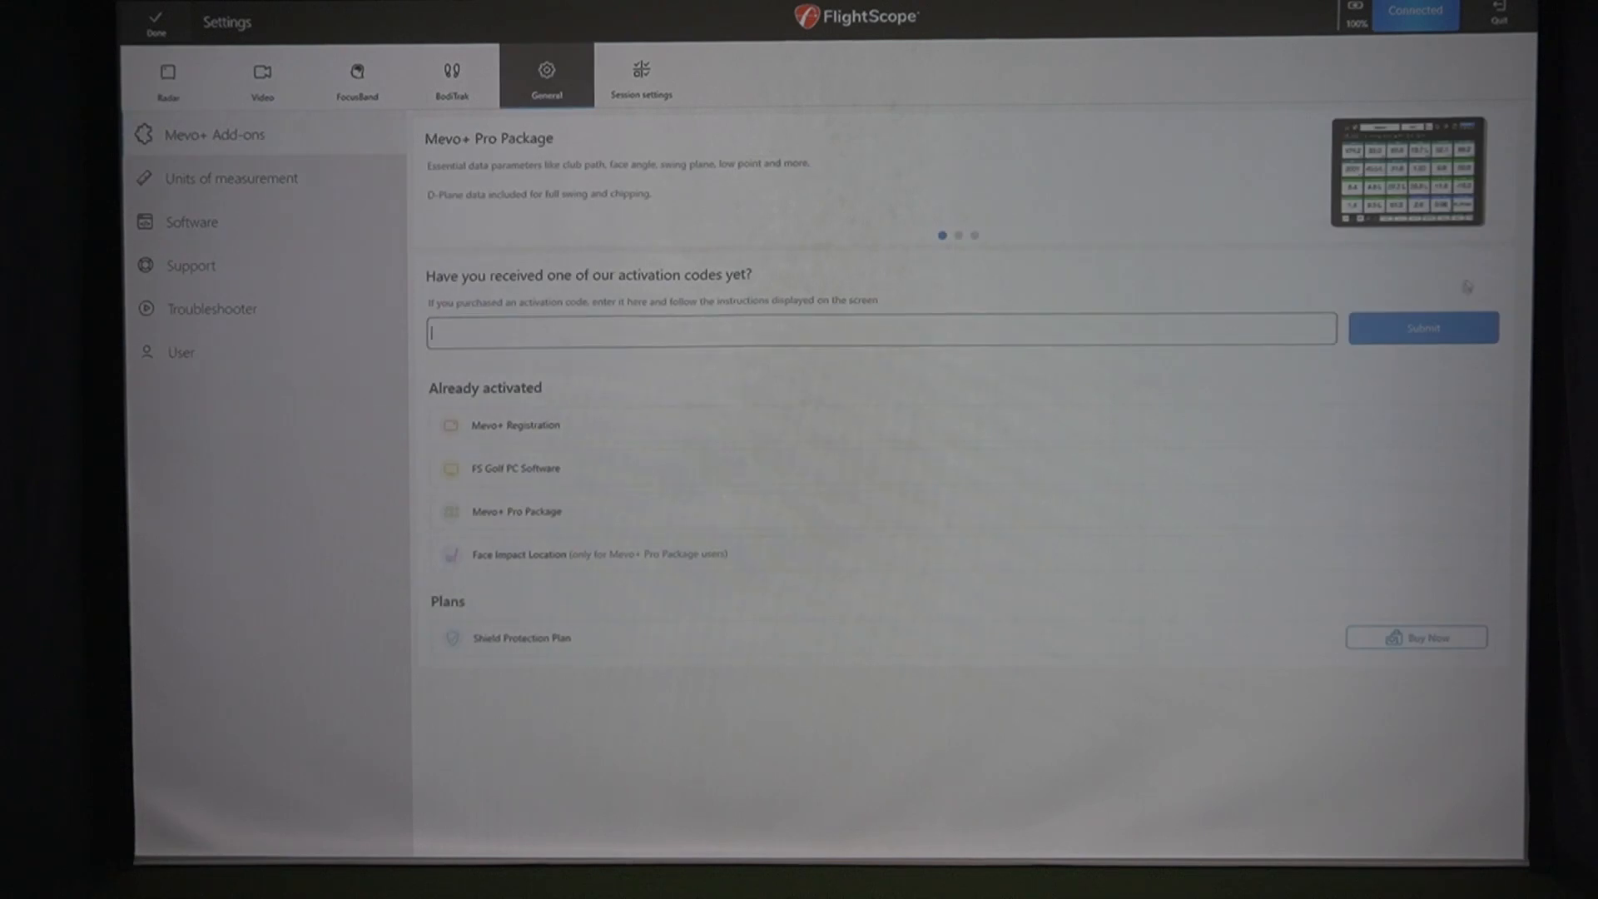
left_click(958, 236)
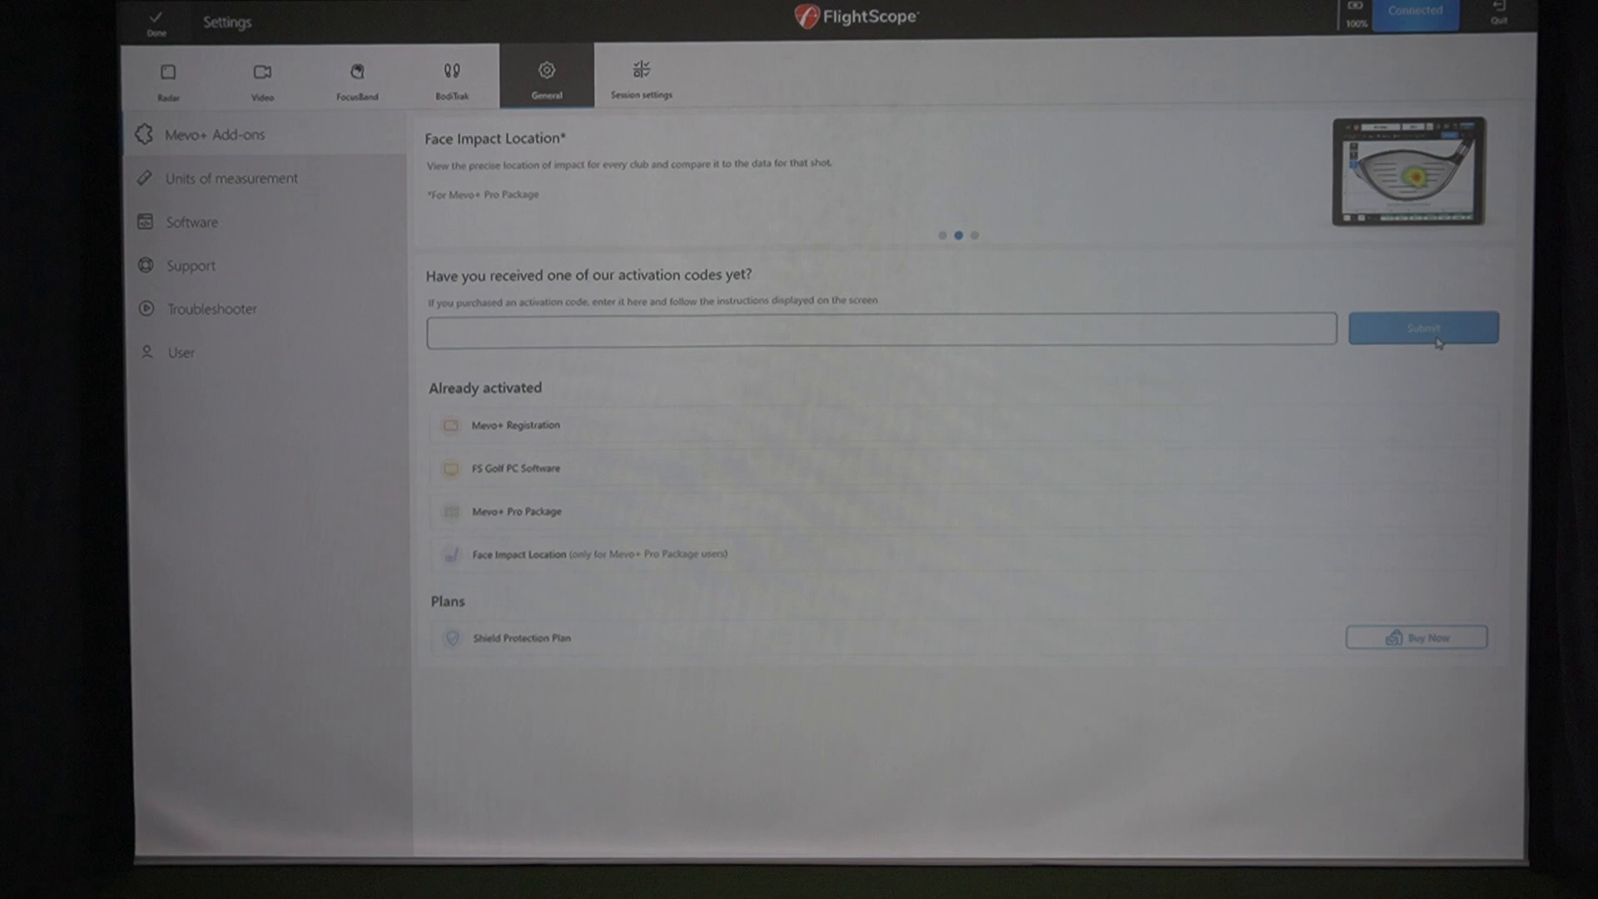
mouse_move(584, 518)
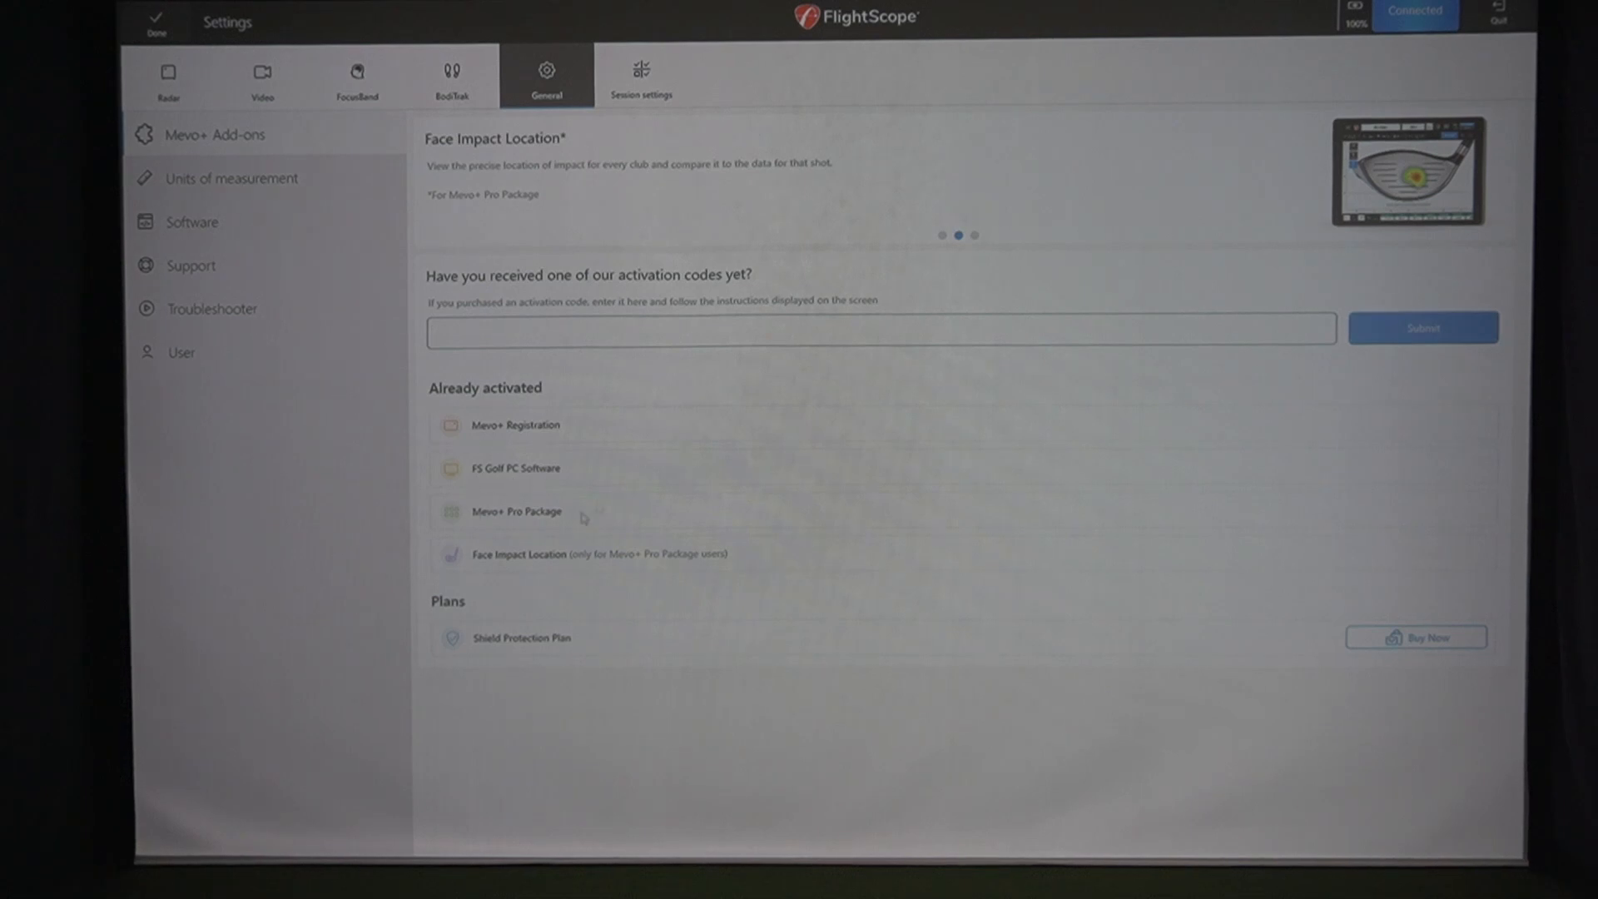
mouse_move(506, 562)
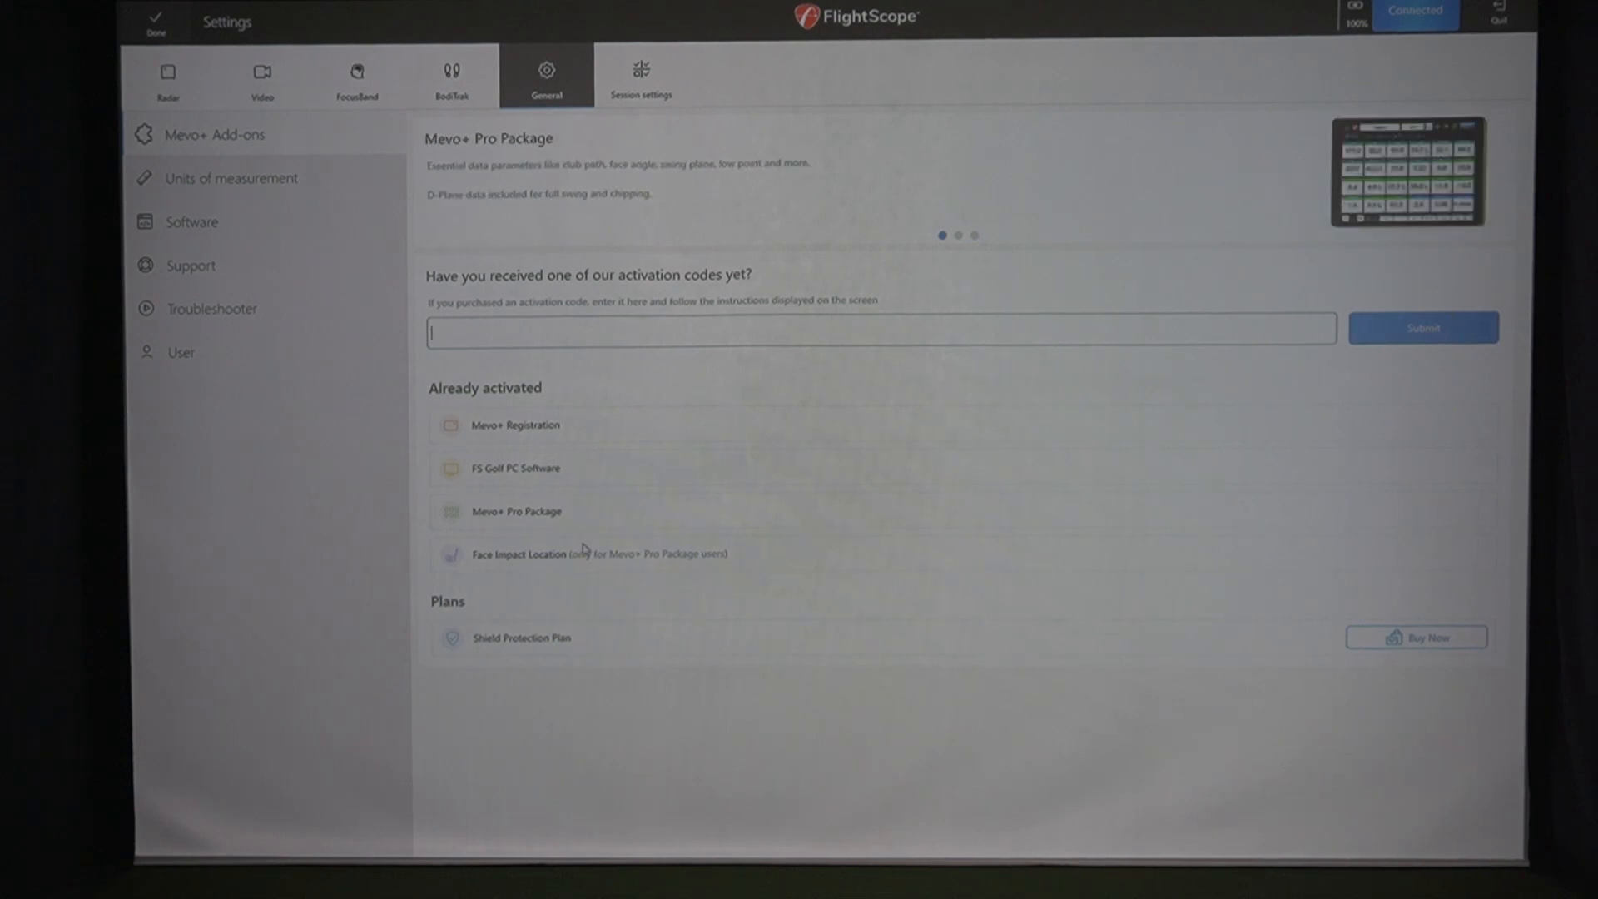
mouse_move(865, 373)
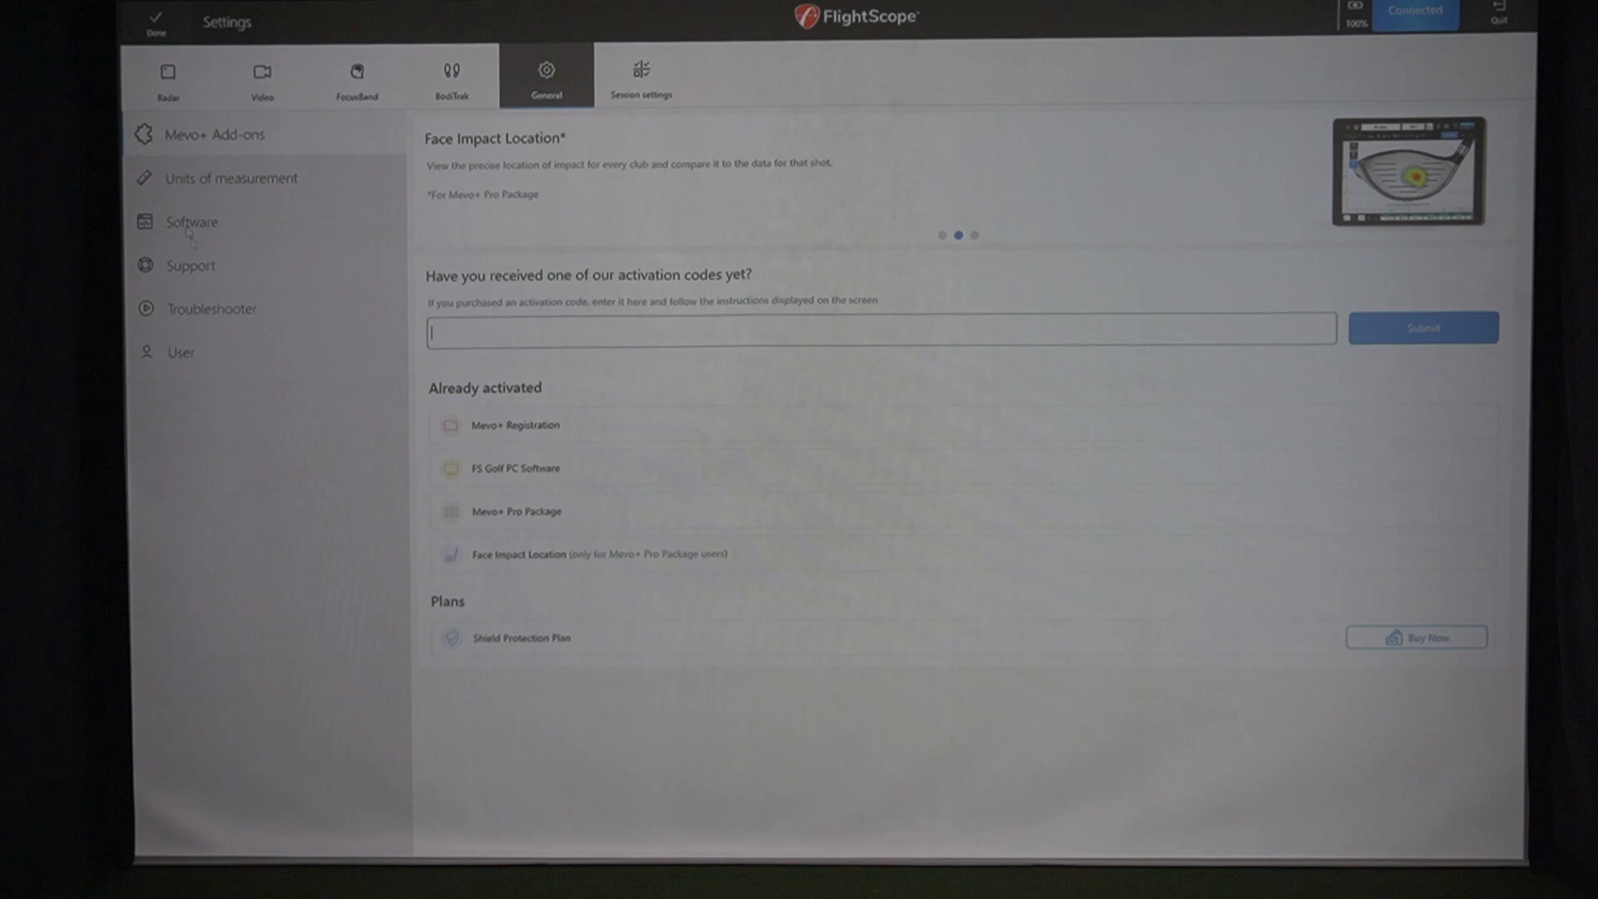
Step: Return to the home screen and start a new session setup in Limited Flight mode
left_click(154, 22)
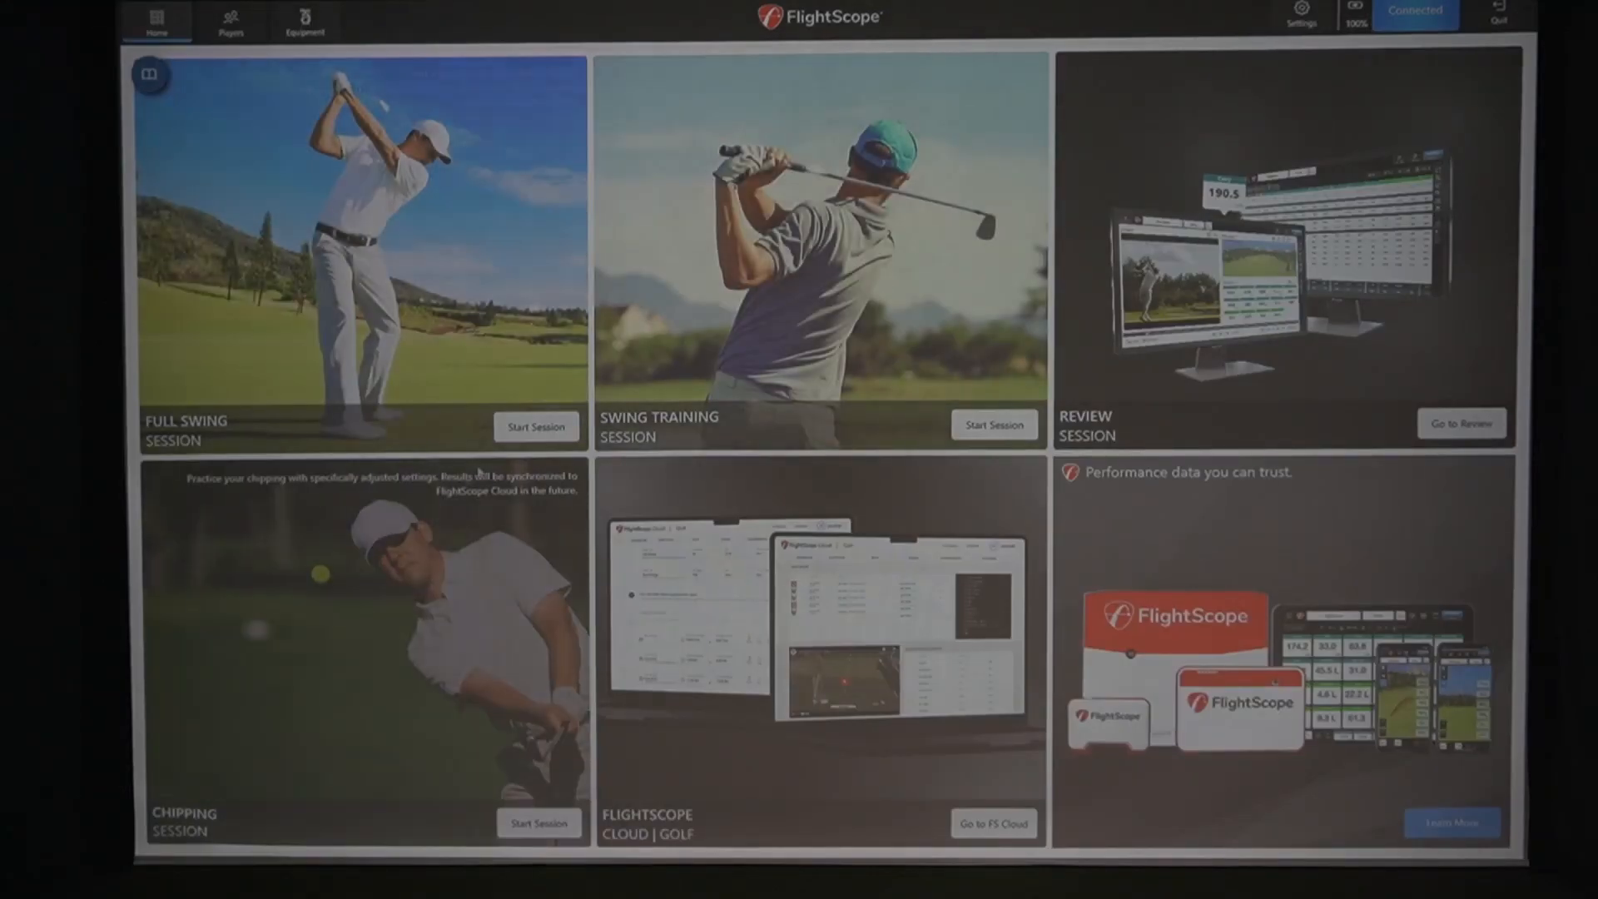
left_click(536, 426)
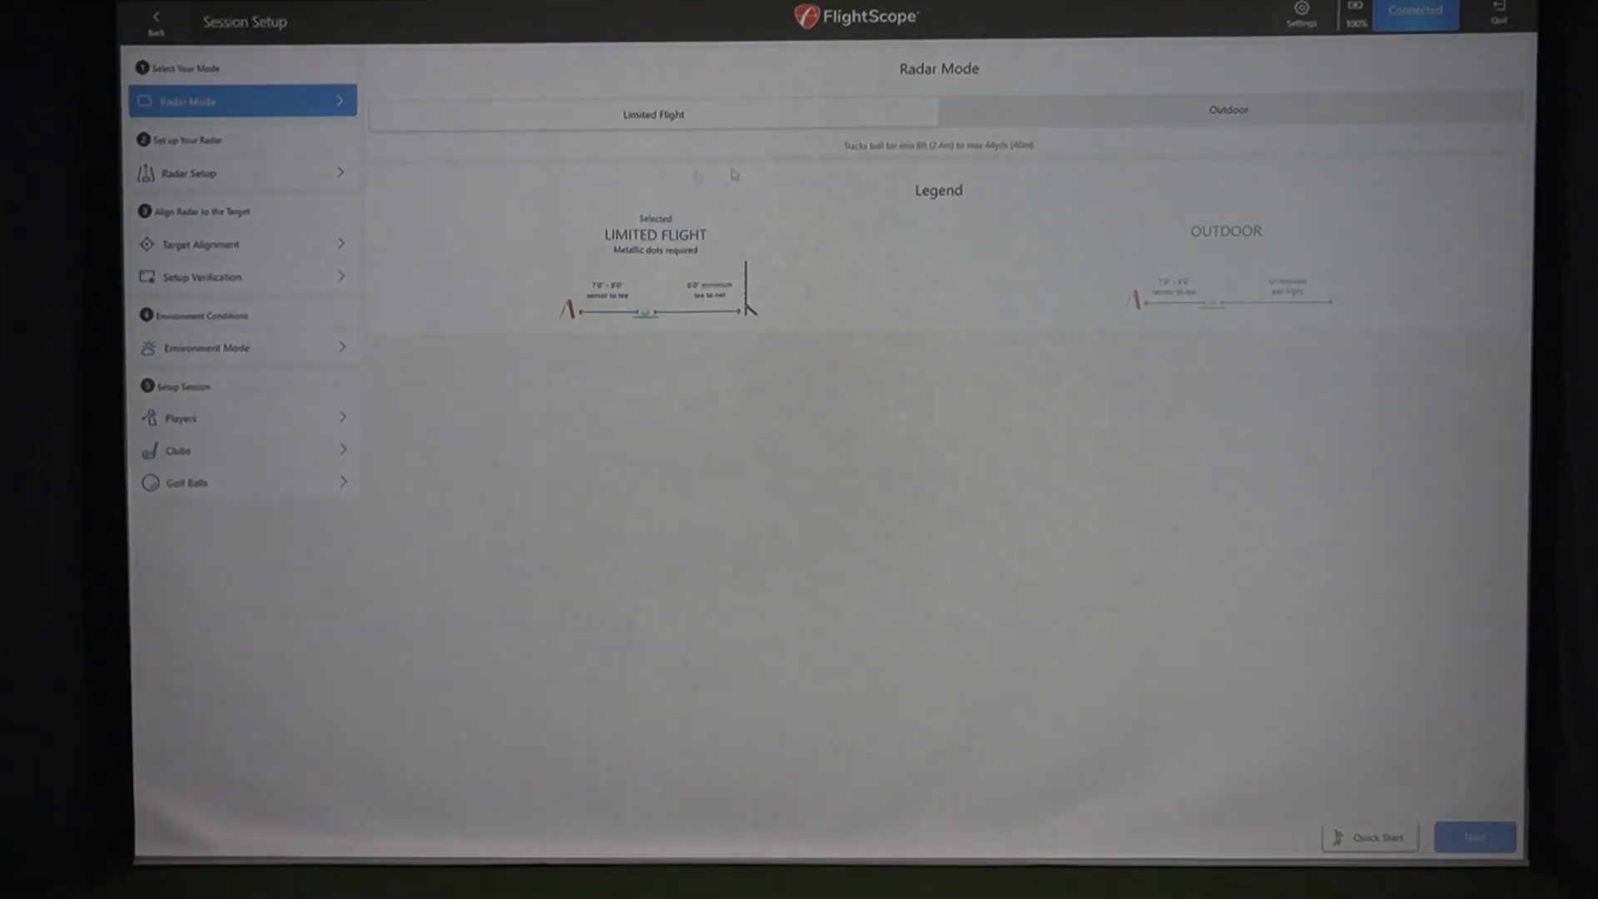
mouse_move(1220, 272)
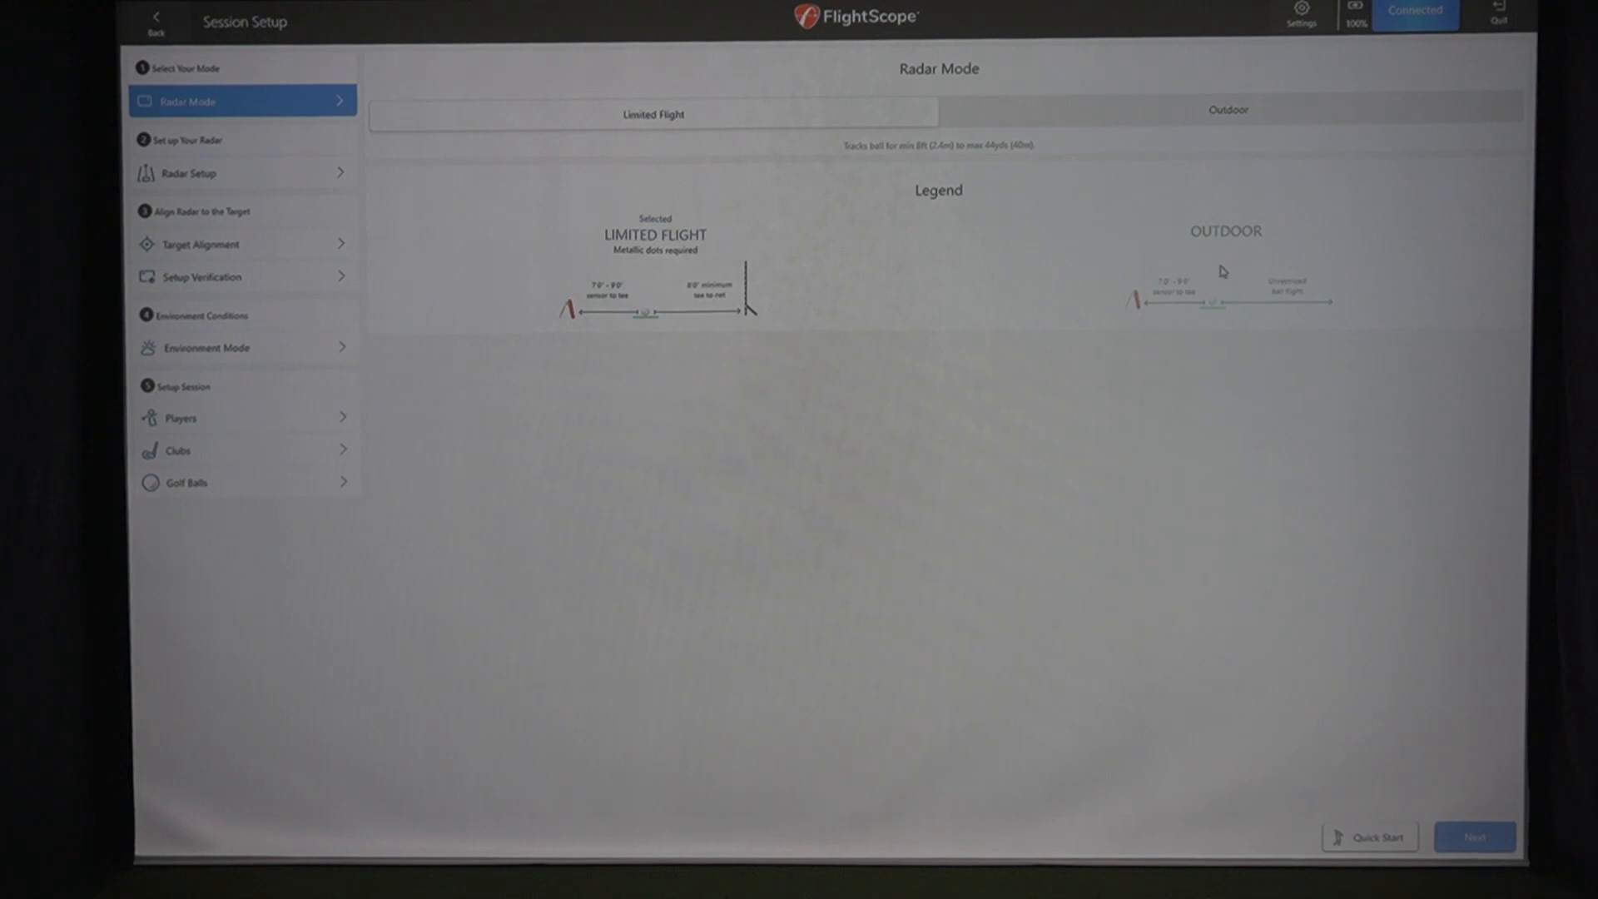
mouse_move(209, 432)
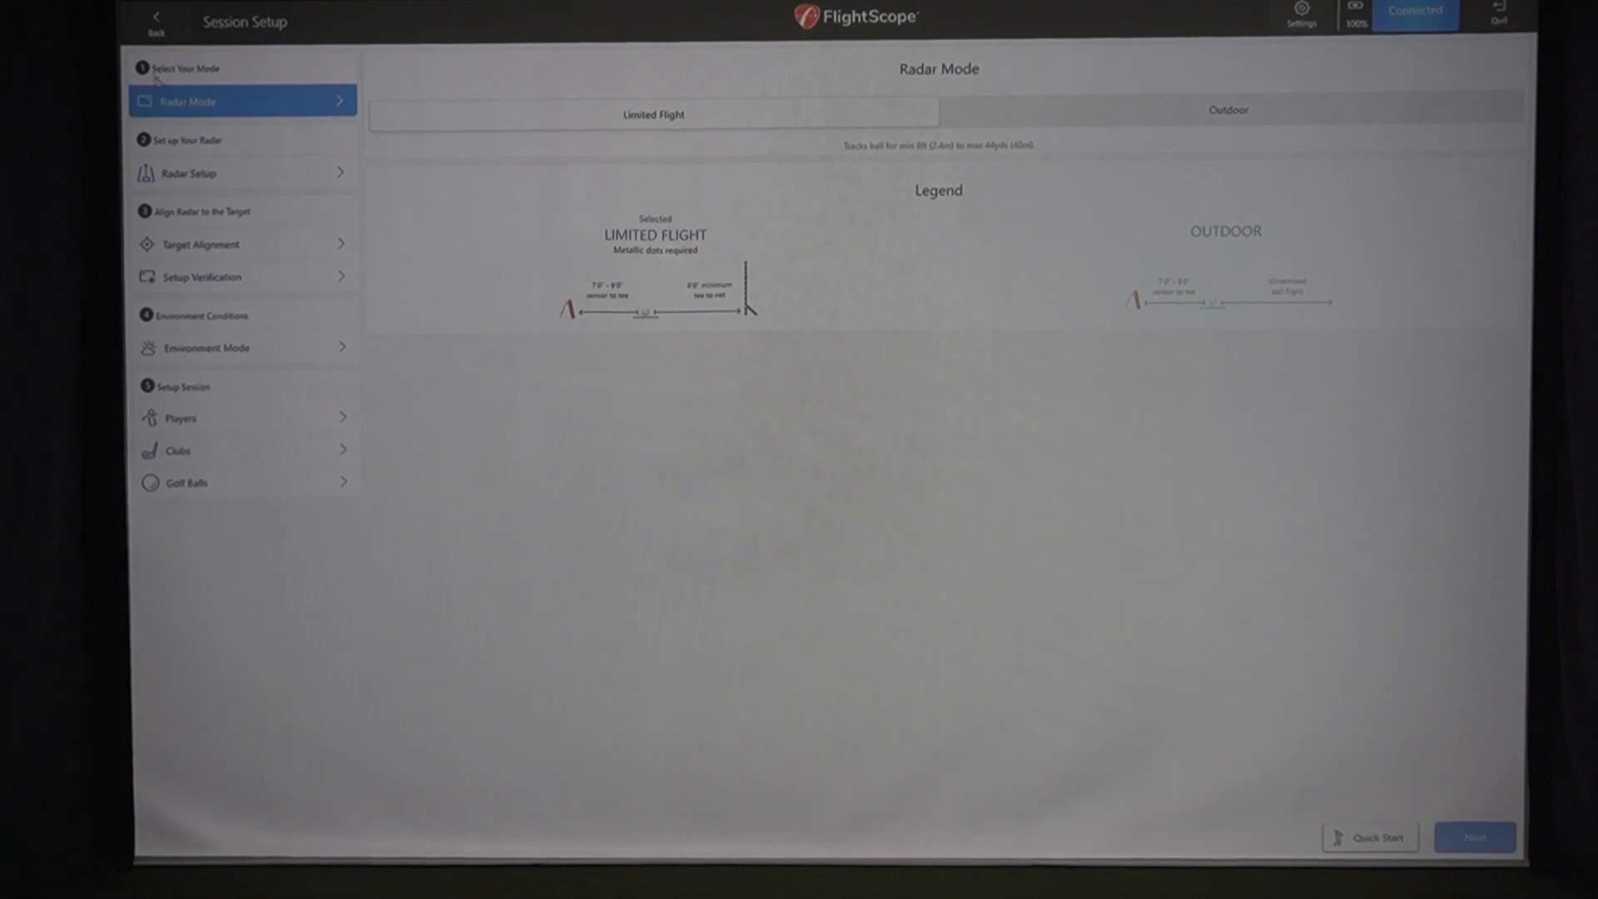
mouse_move(364, 203)
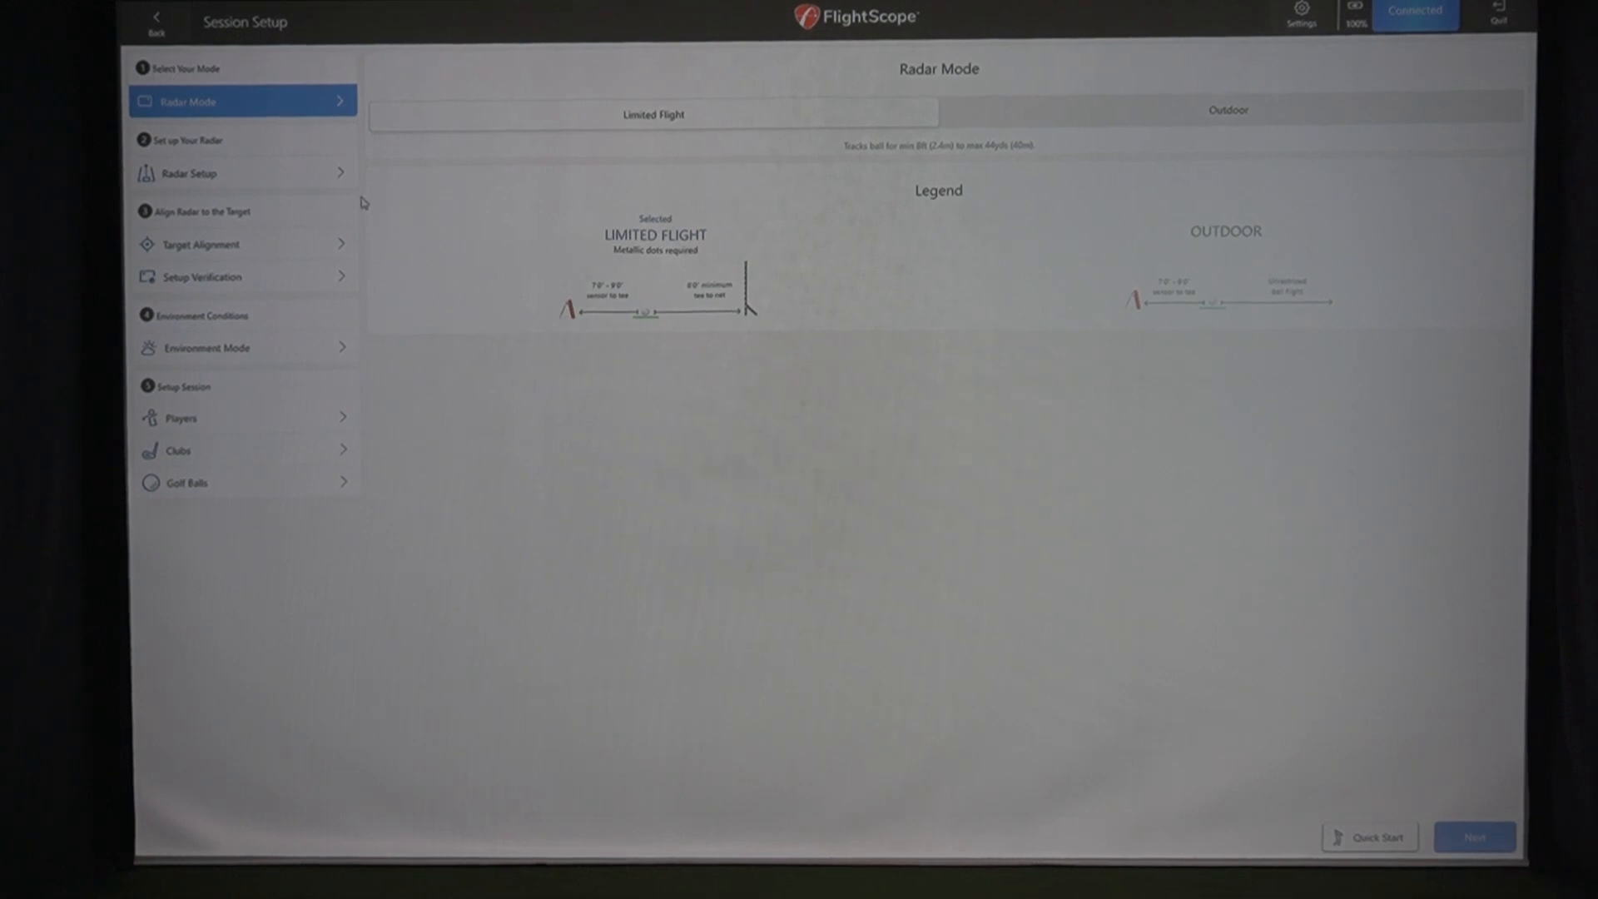
mouse_move(313, 169)
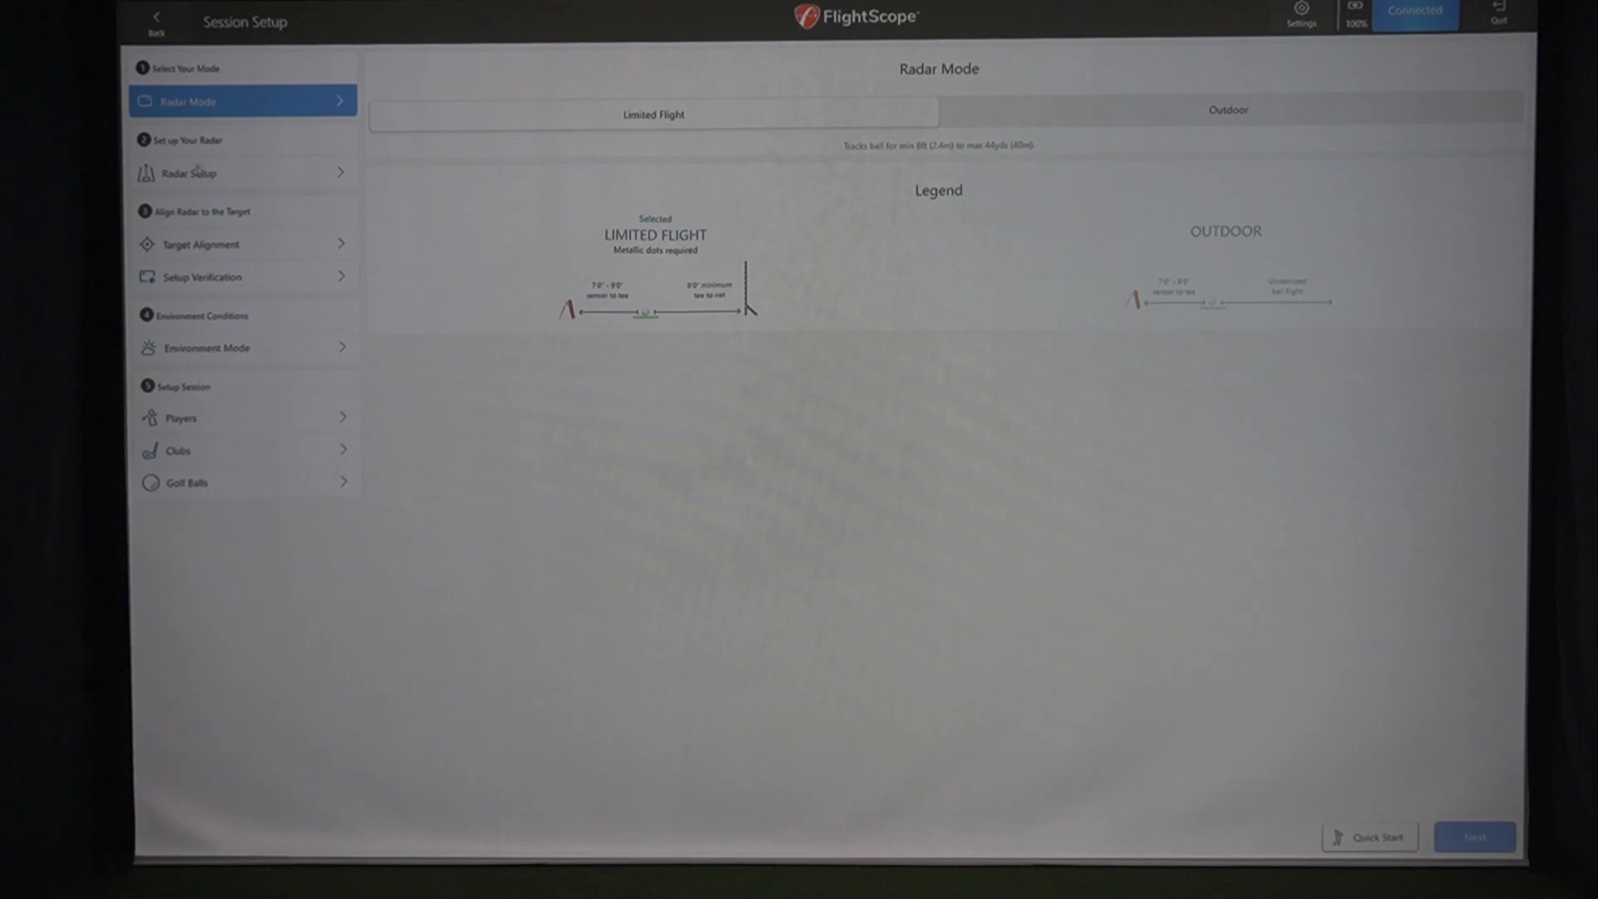
mouse_move(1471, 782)
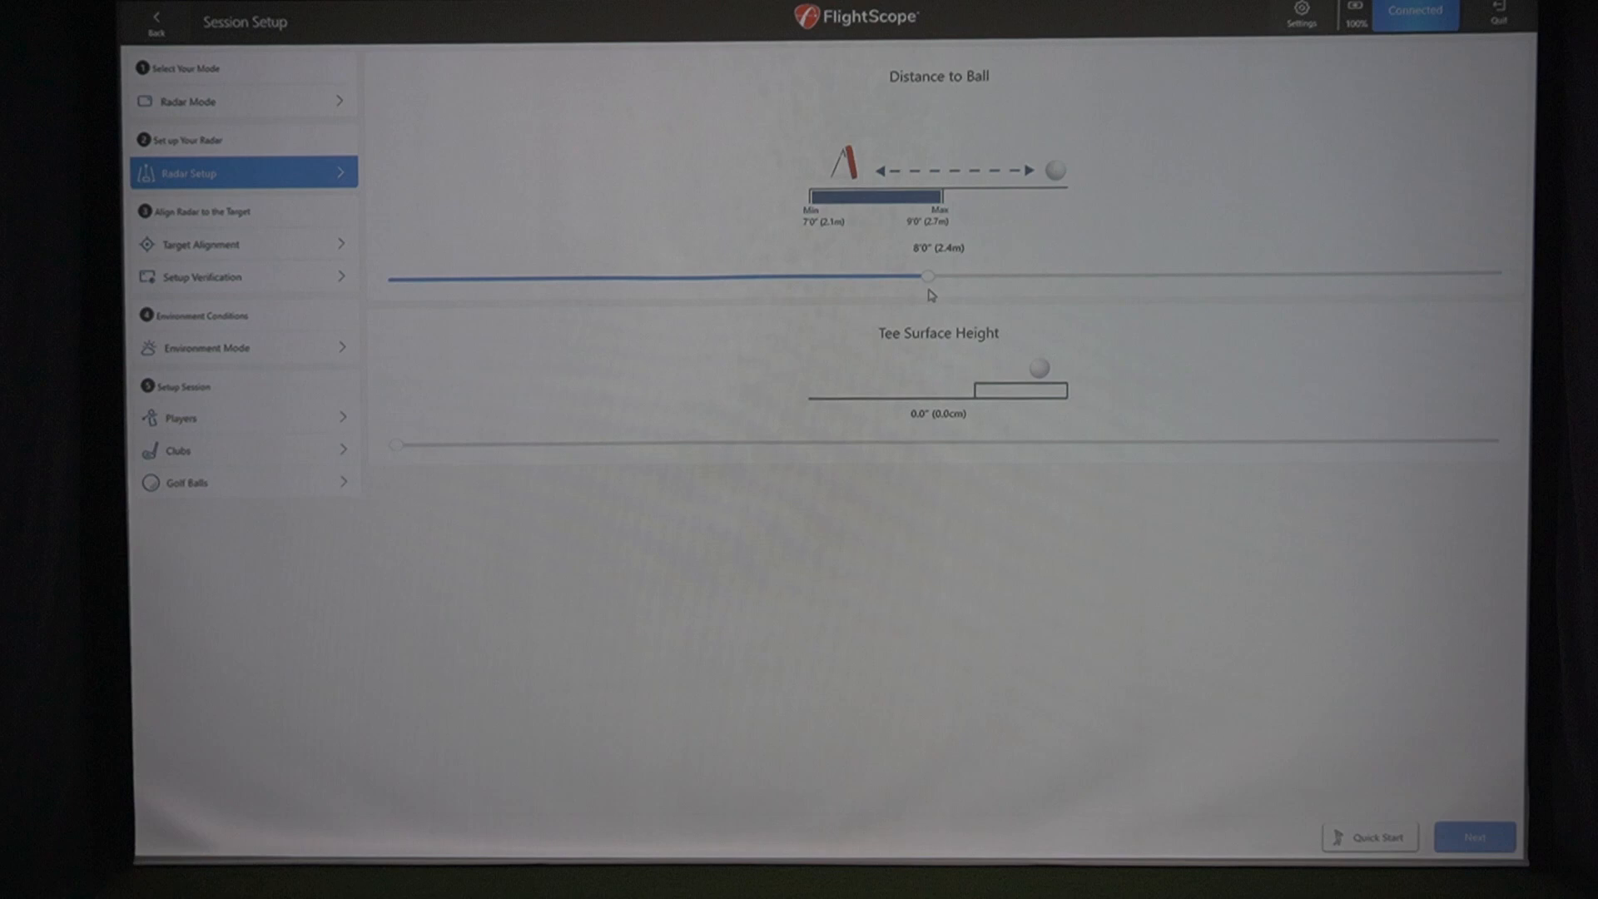
mouse_move(842, 440)
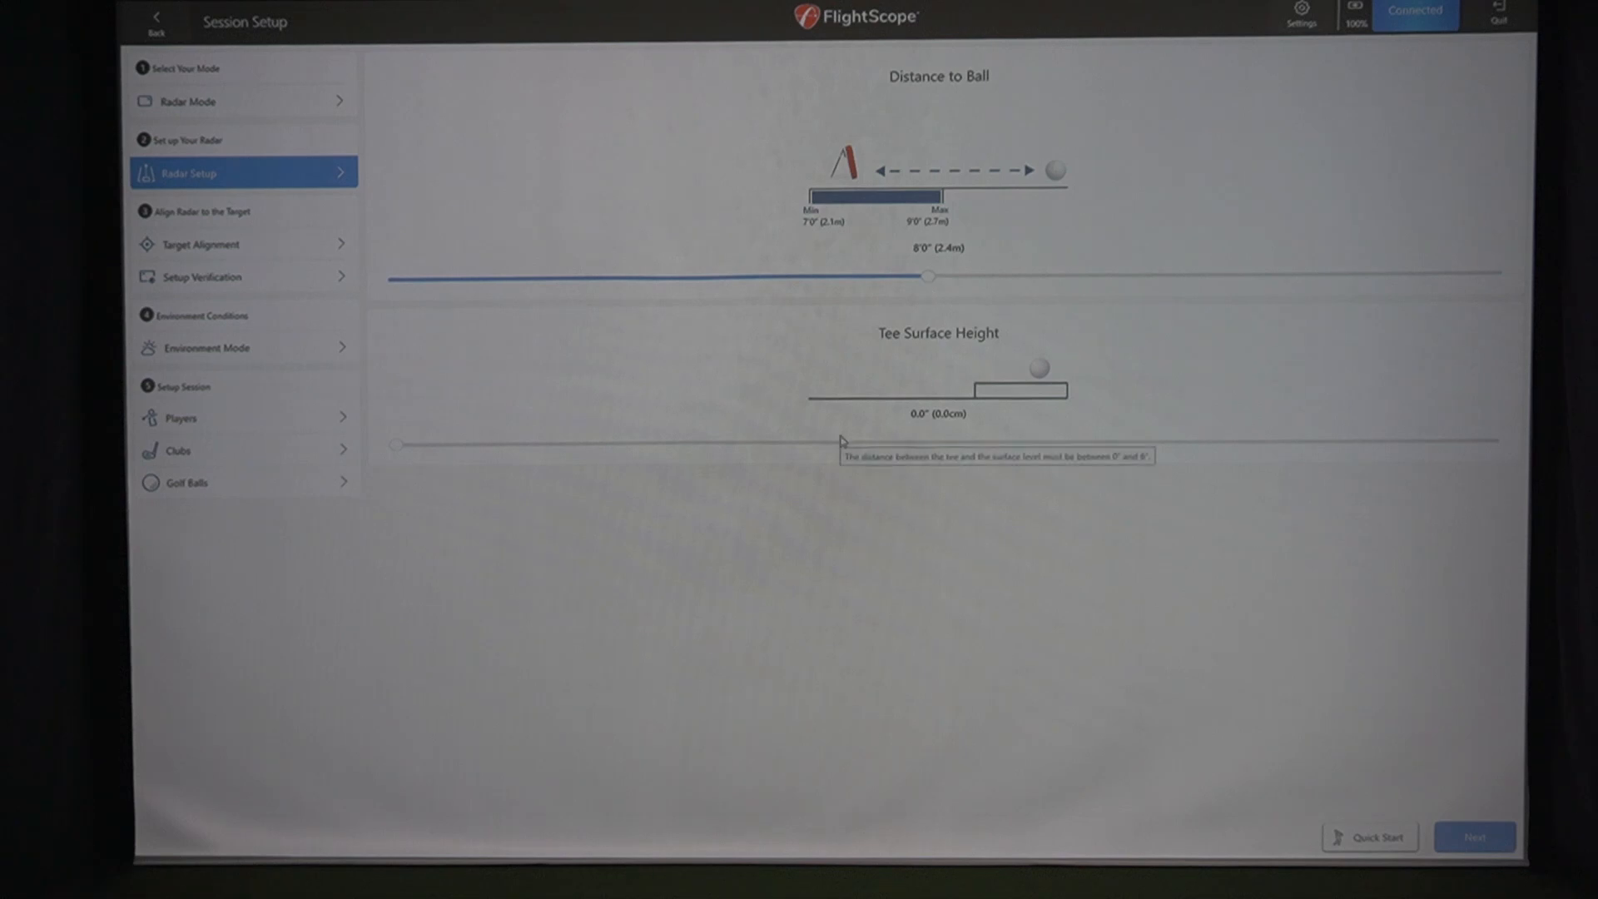
mouse_move(354, 373)
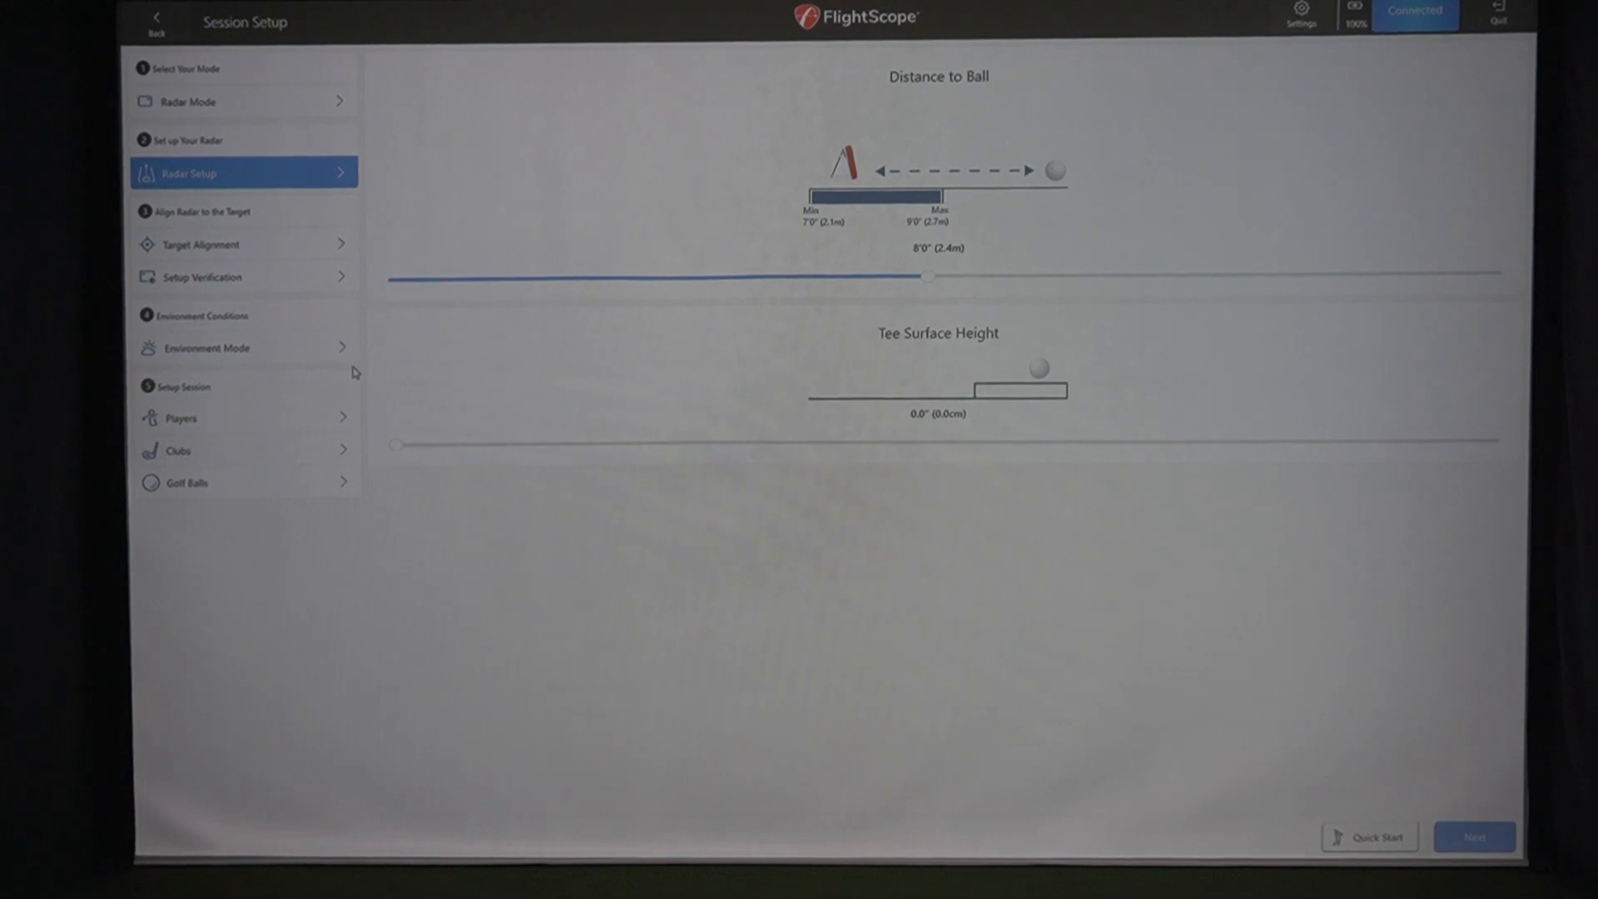
mouse_move(785, 386)
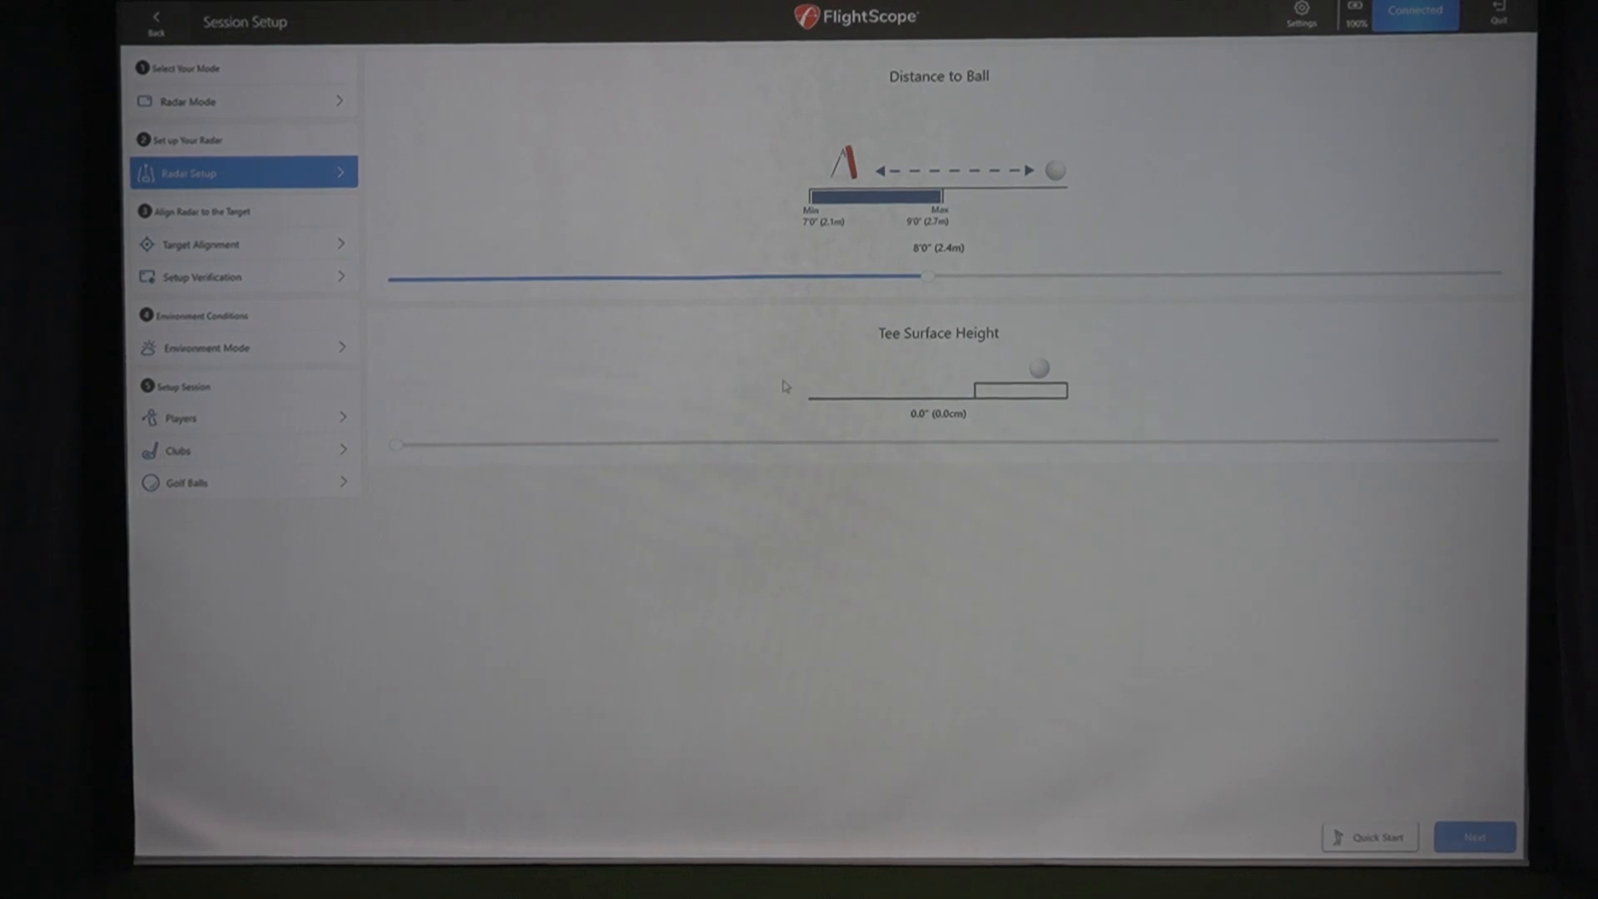
Step: Open Target Alignment to see the live hitting-area camera with its centre line
left_click(199, 243)
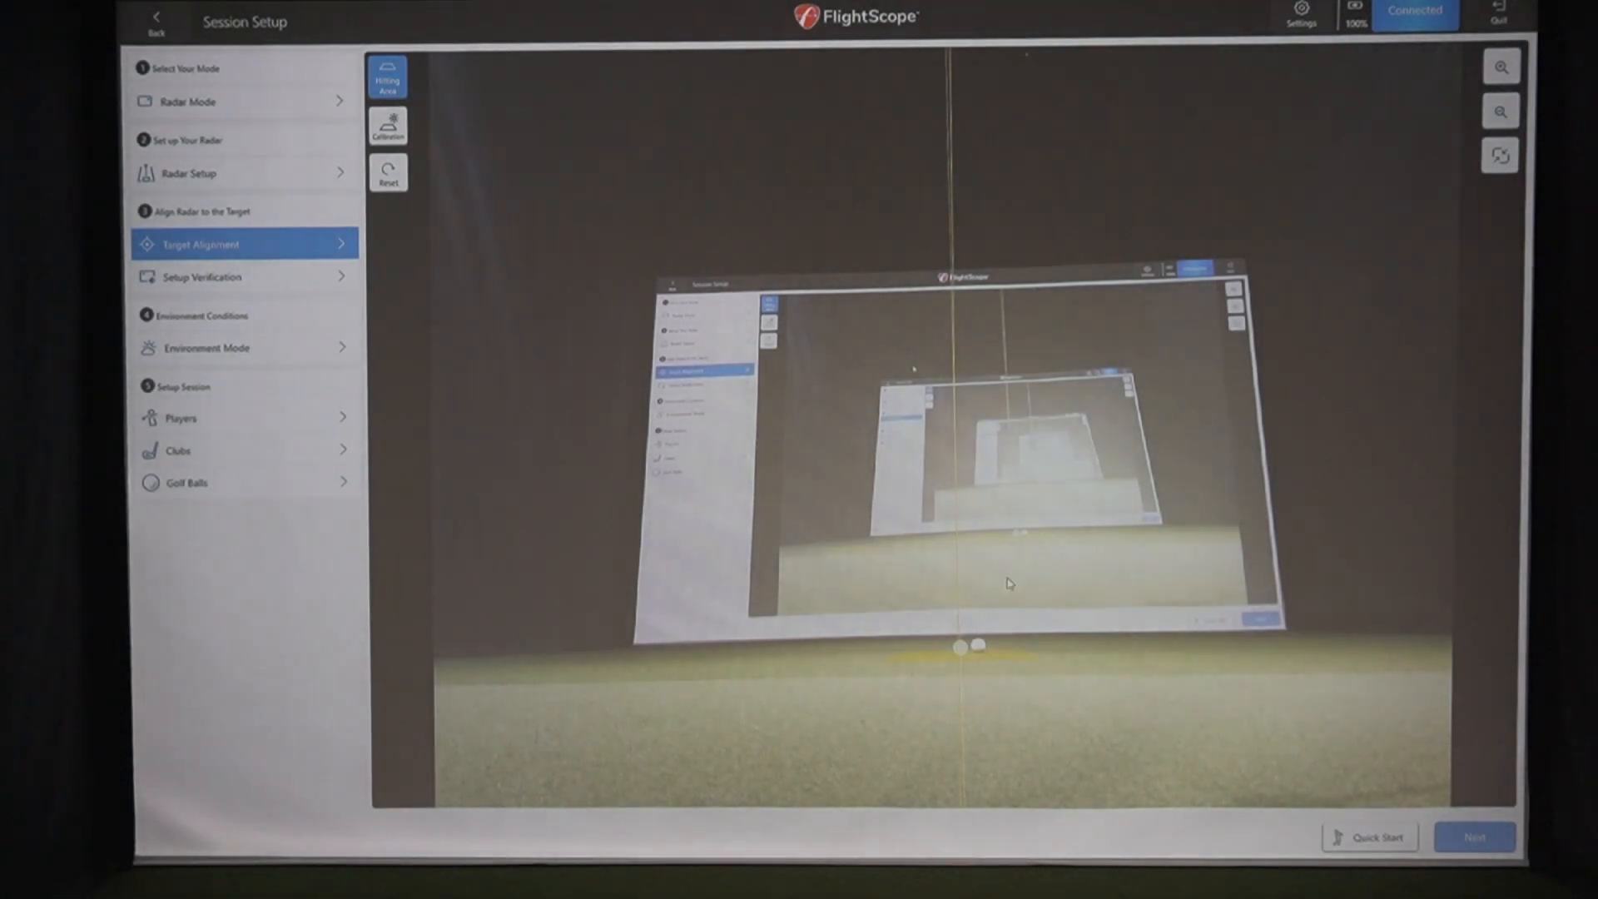
mouse_move(936, 463)
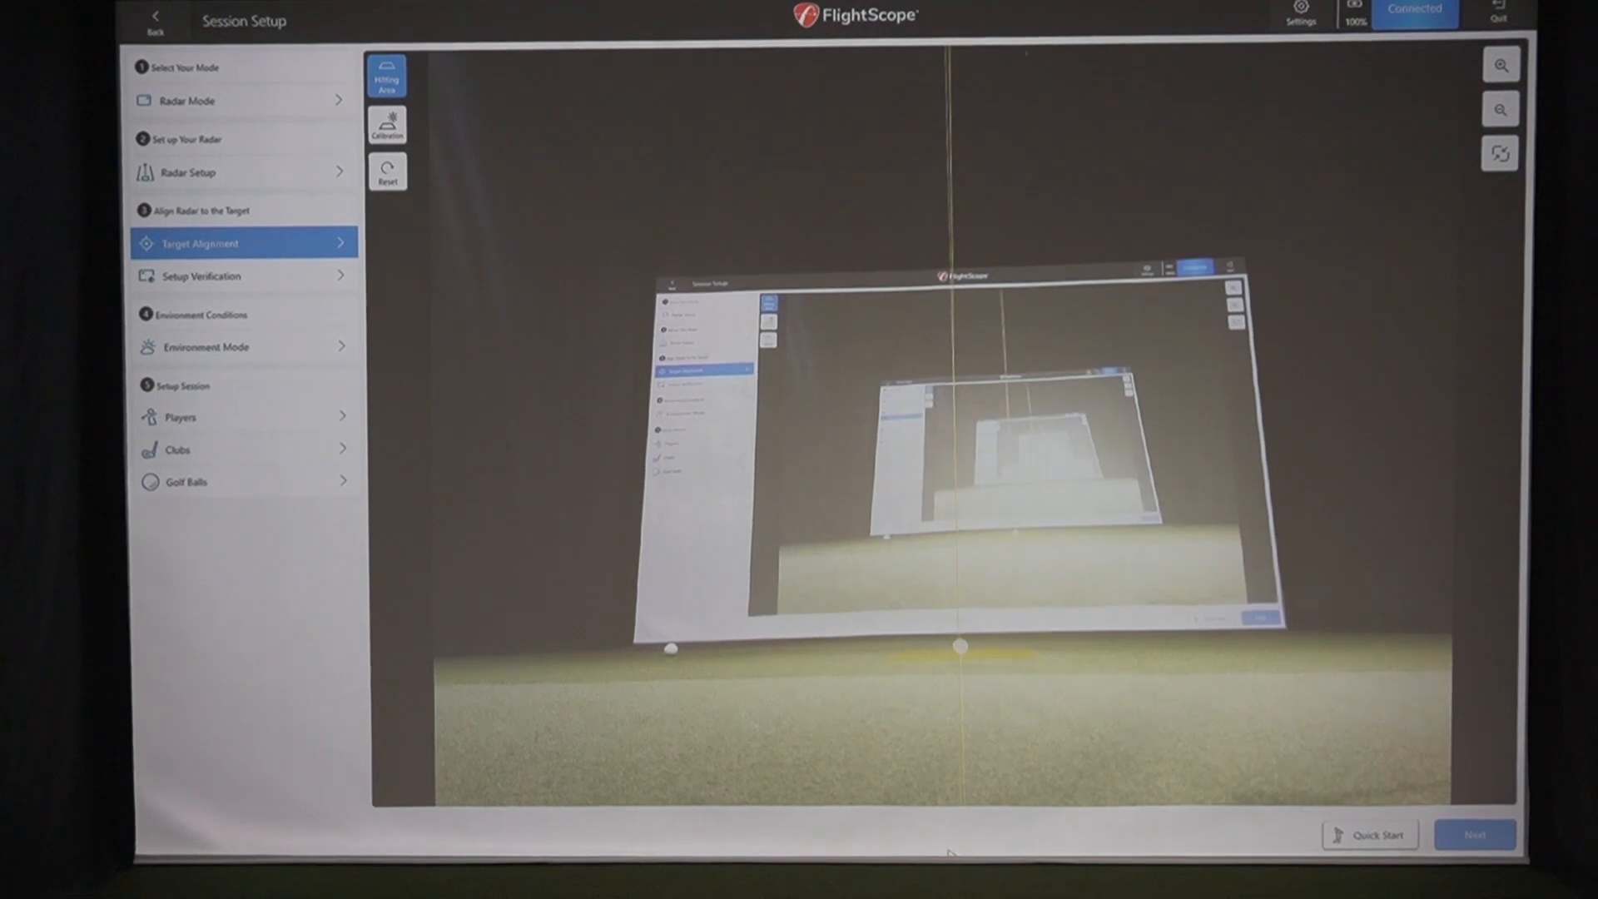
mouse_move(1200, 661)
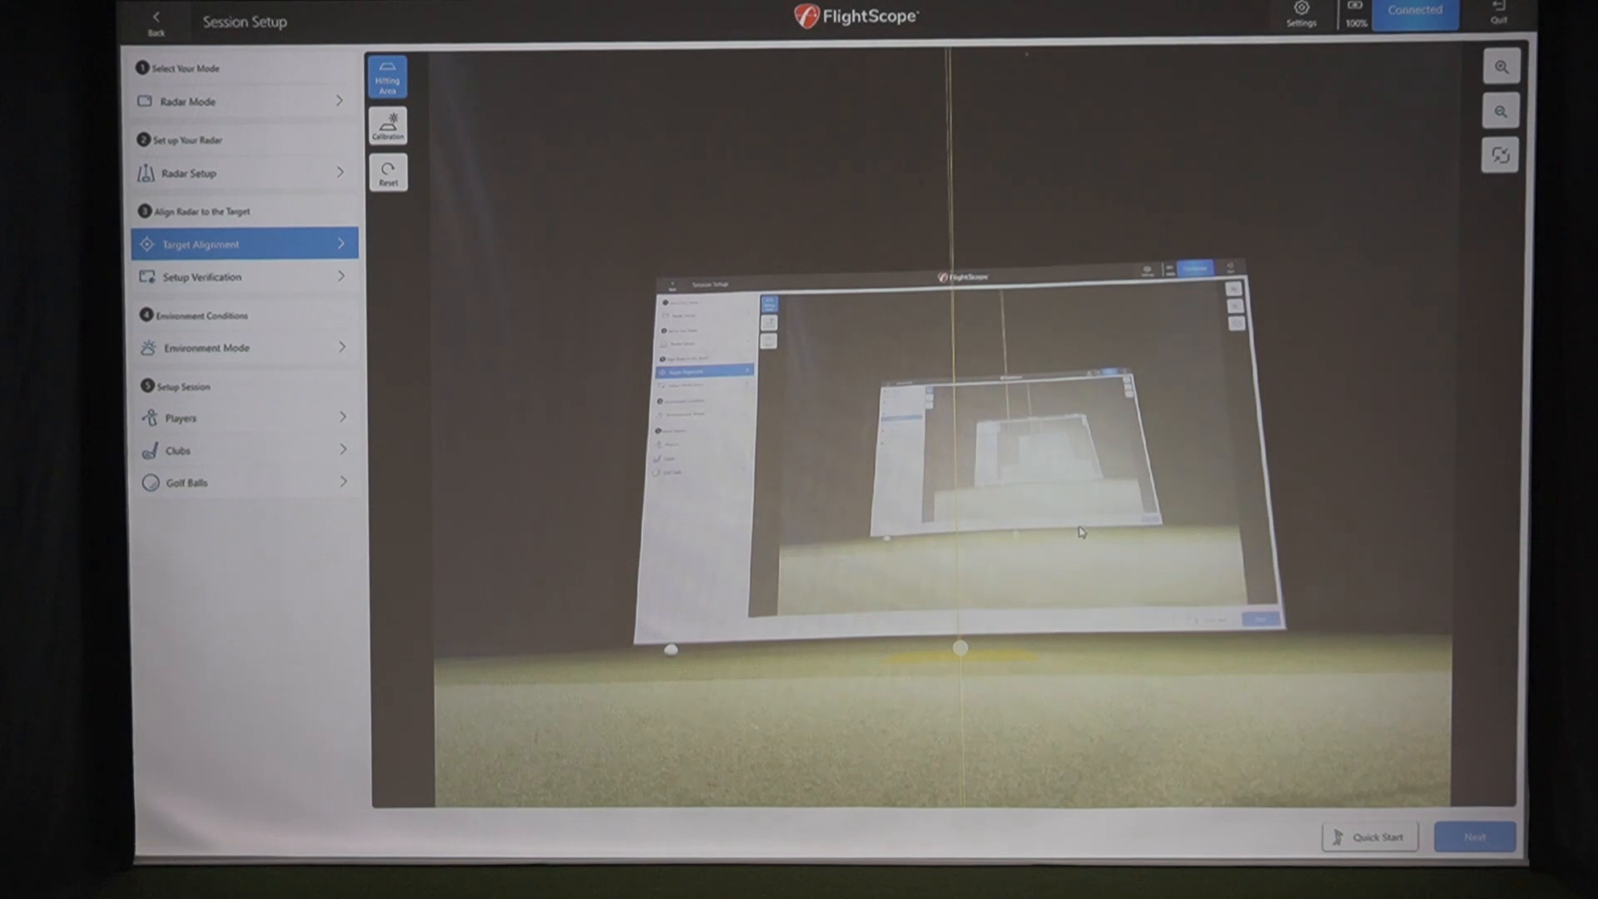
Step: Run Setup Verification, confirming a 0.3° R horizontal offset and sufficient lighting
left_click(245, 276)
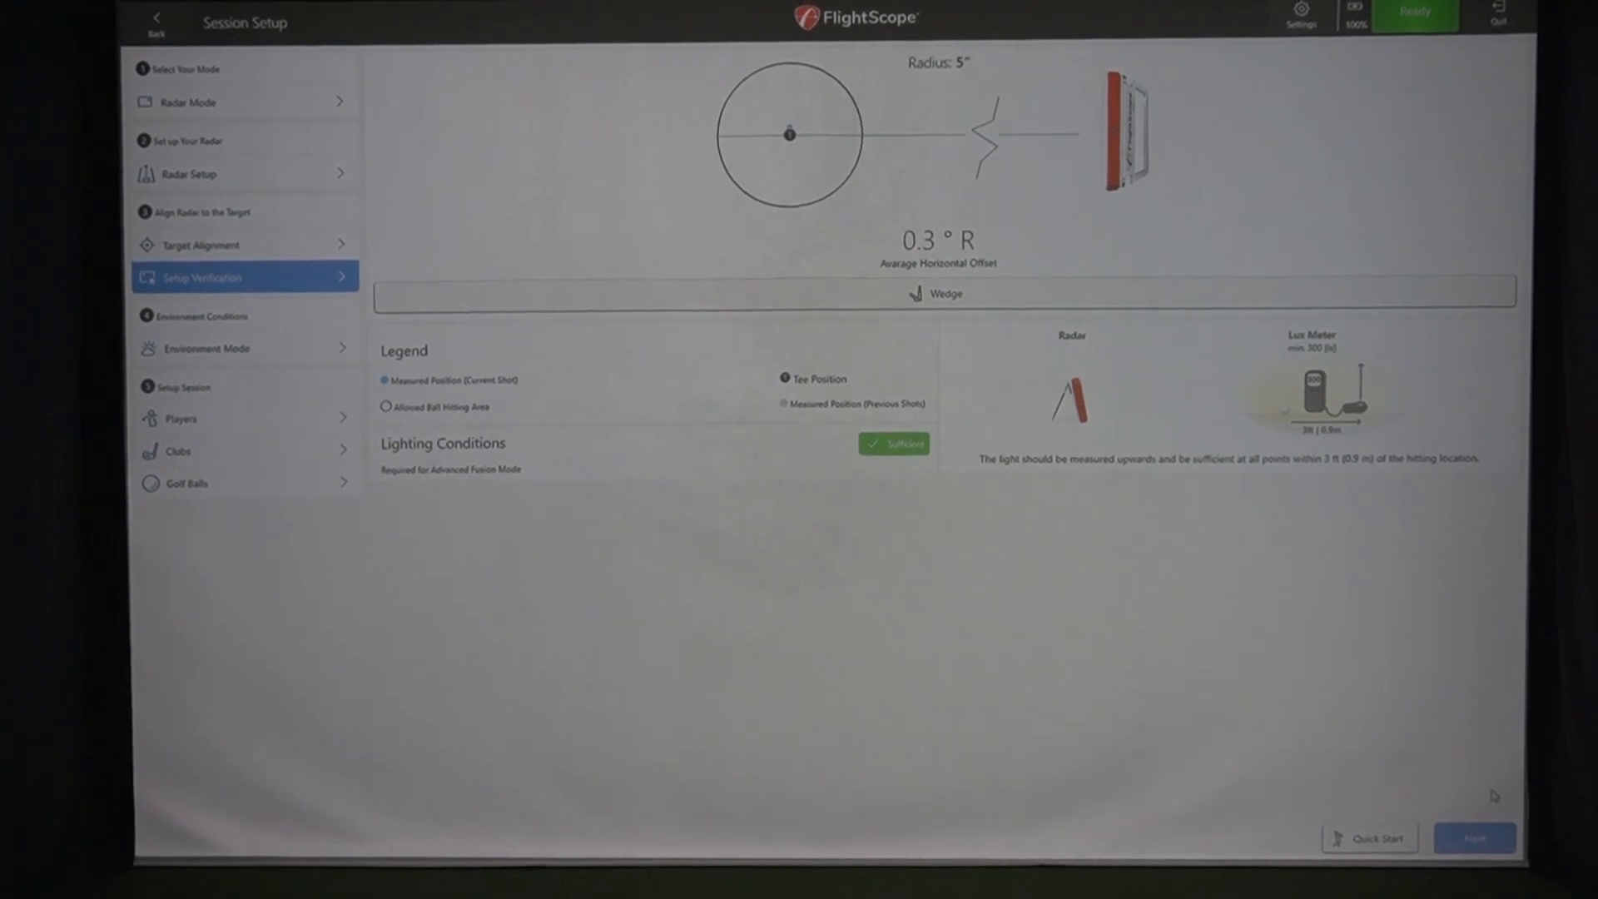
Step: Launch the session for Par2Pro Golf using a Lob Wedge and RCT balls
left_click(244, 348)
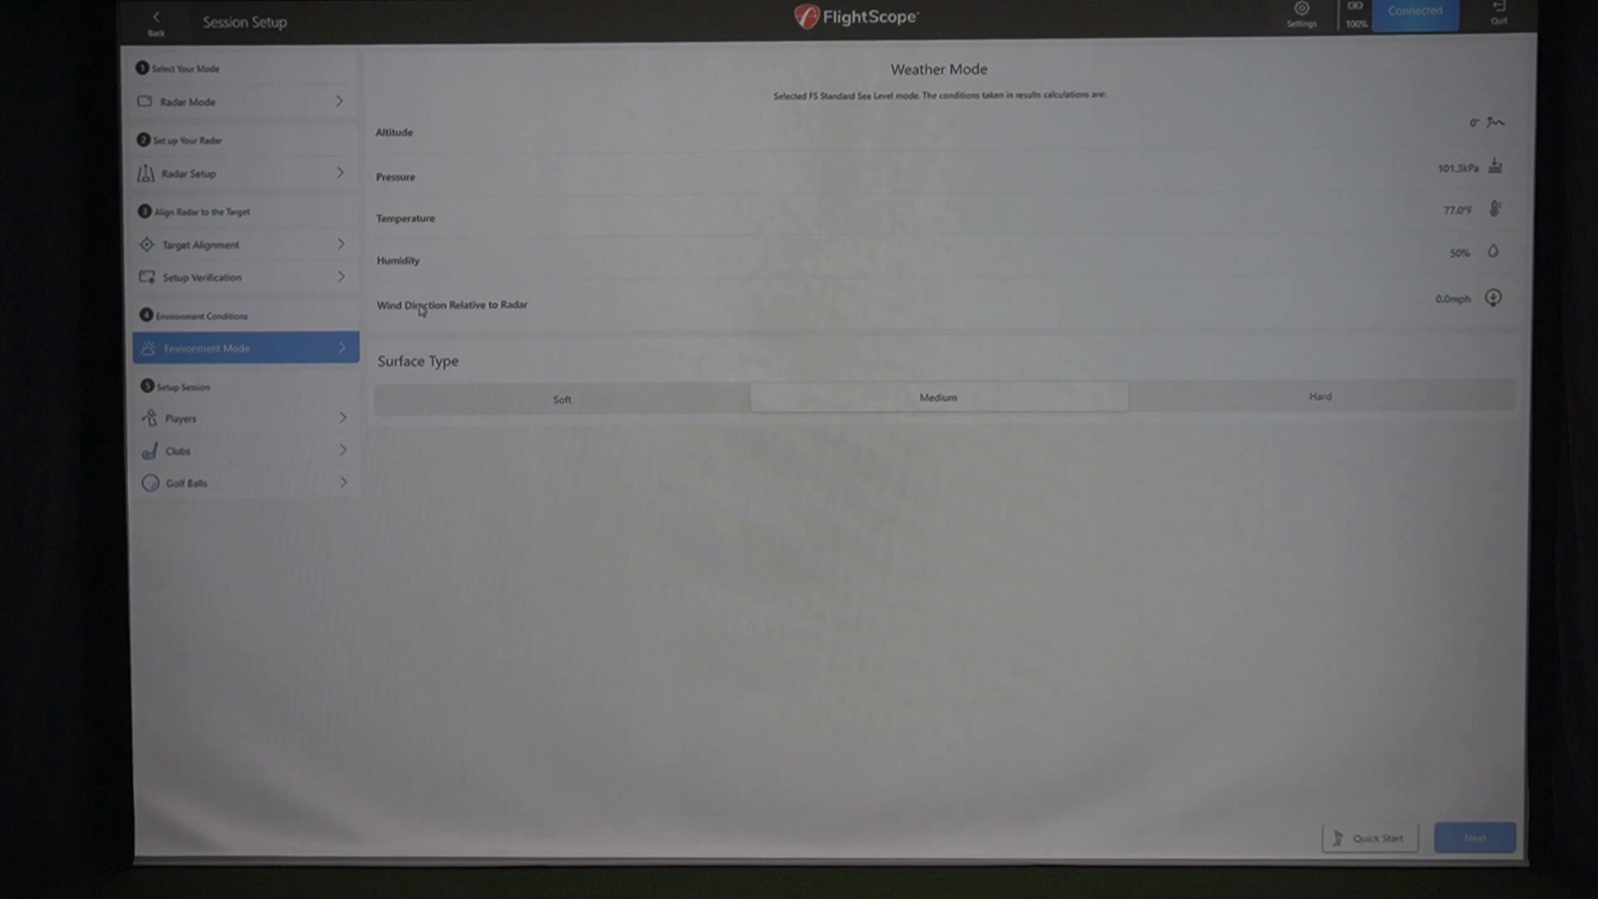
mouse_move(386, 165)
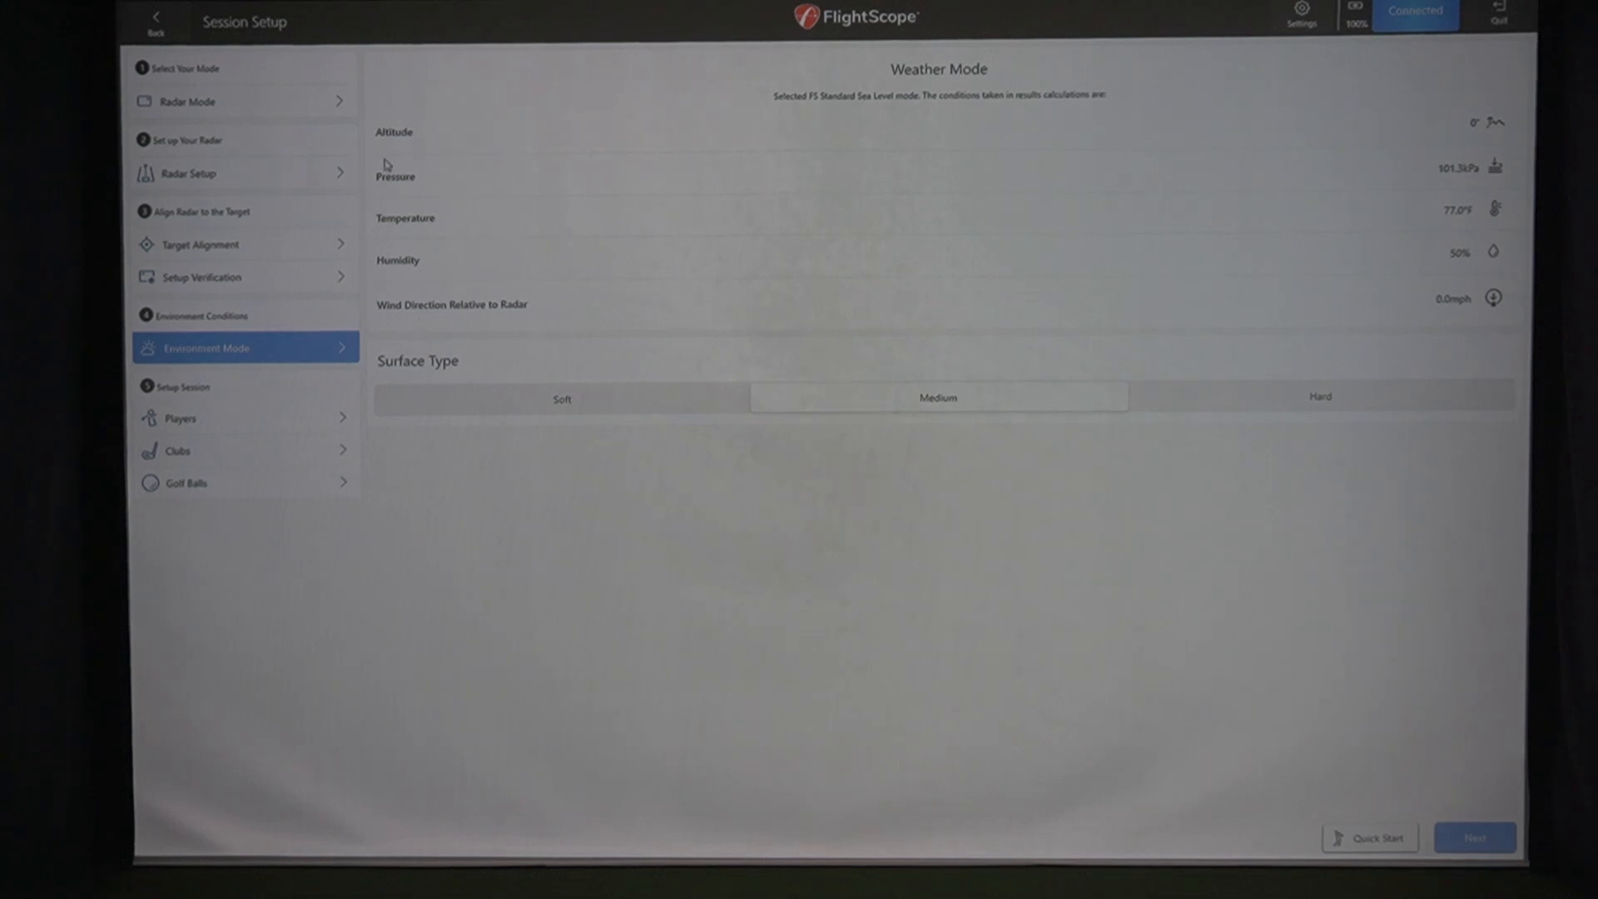
mouse_move(464, 376)
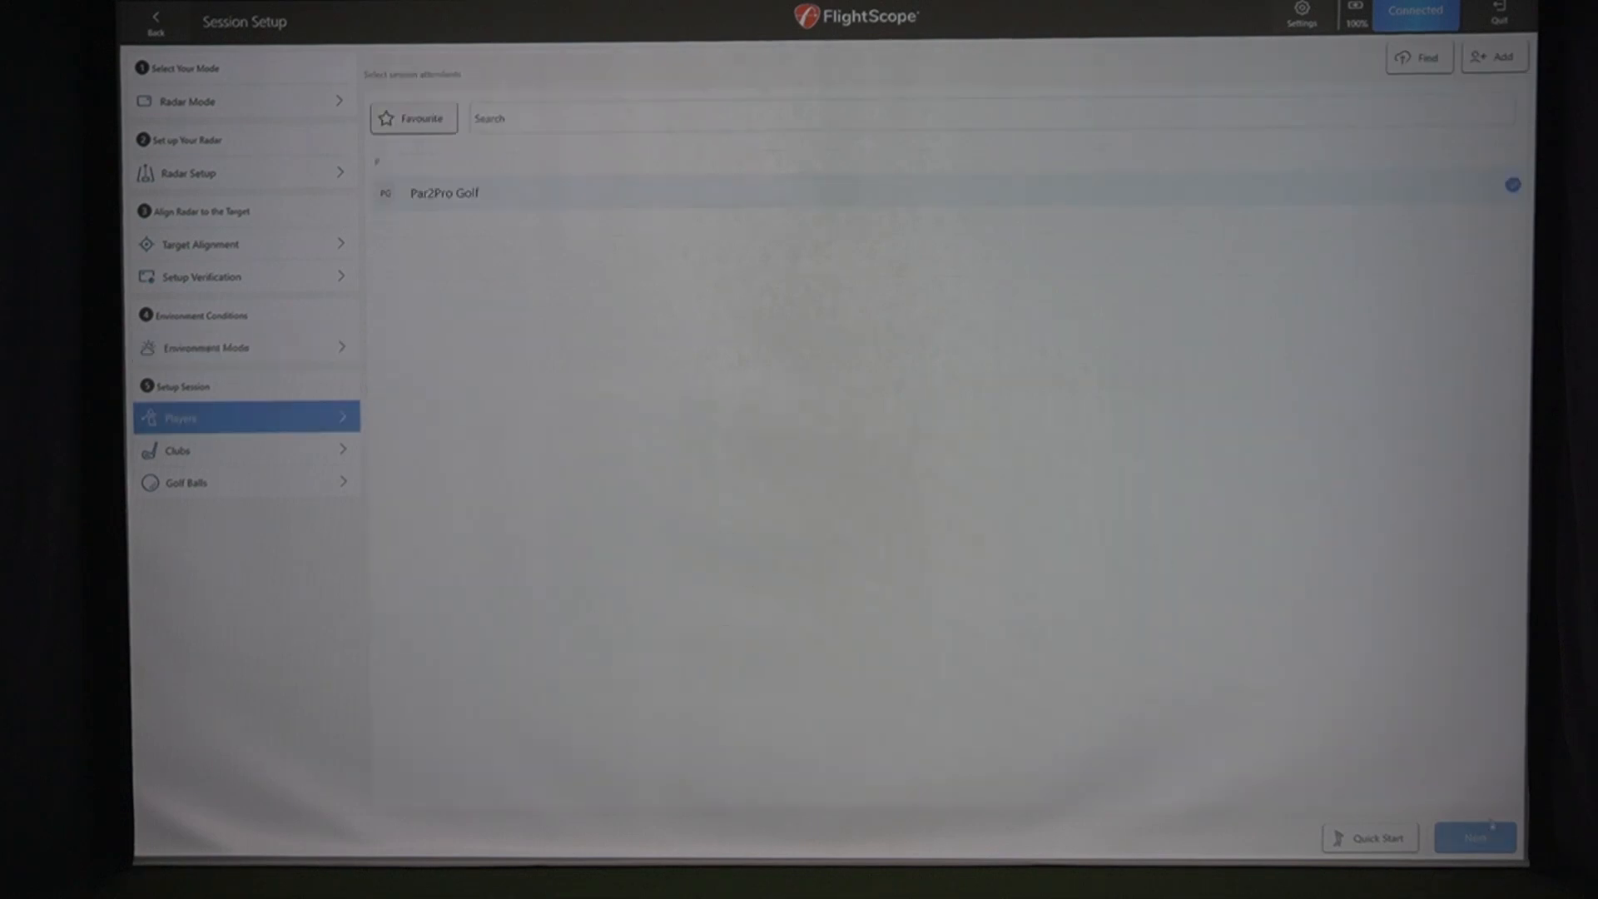
left_click(245, 449)
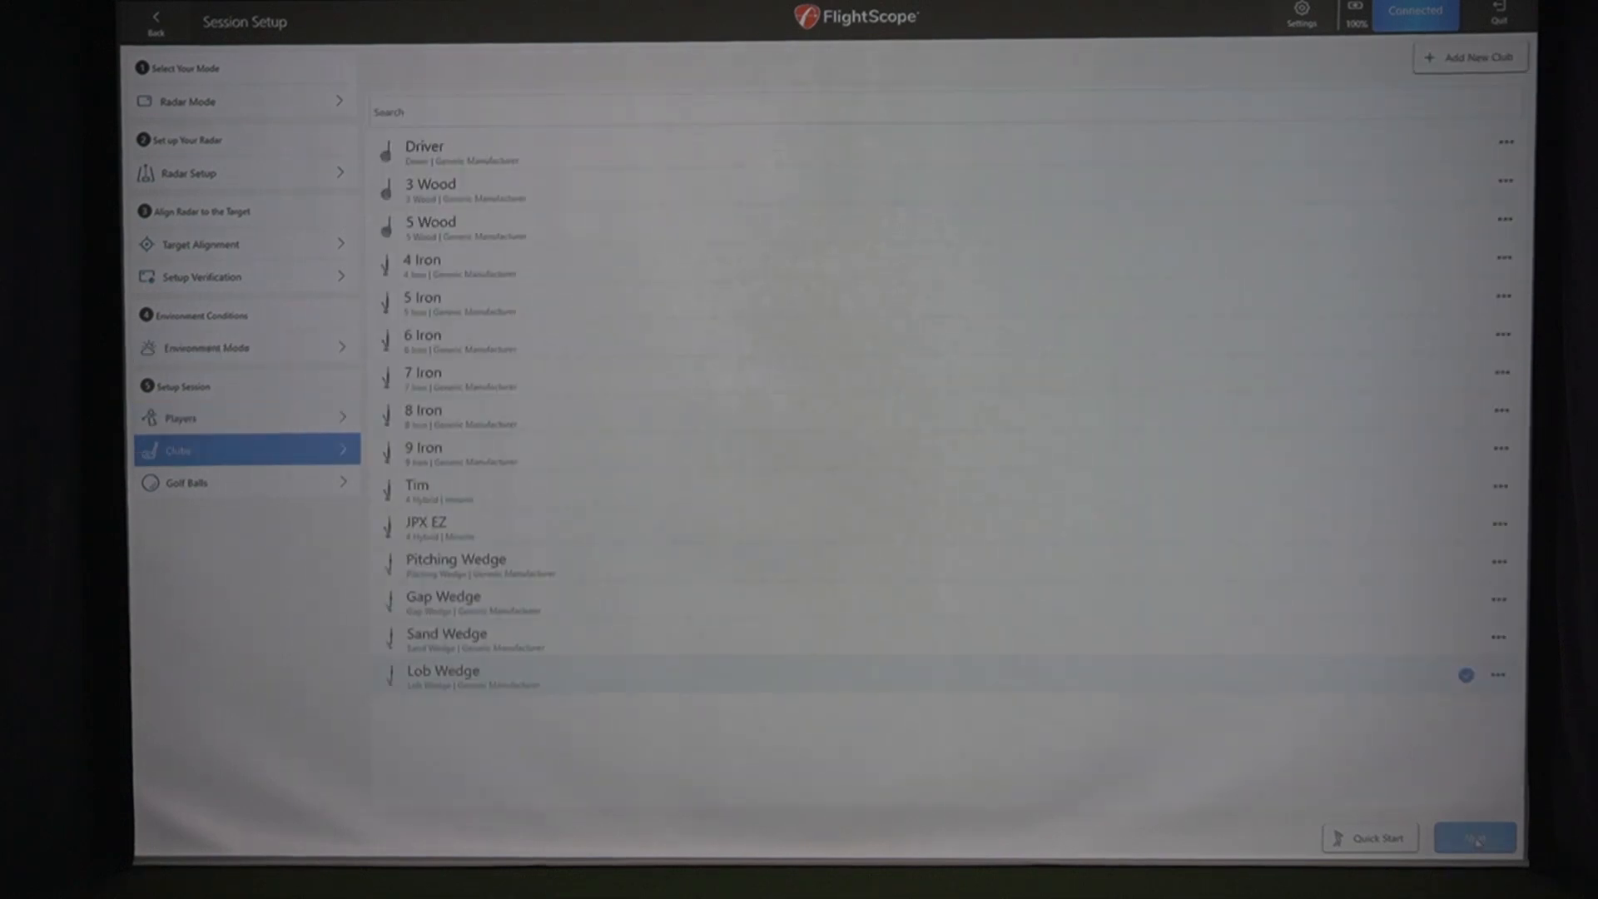
left_click(245, 482)
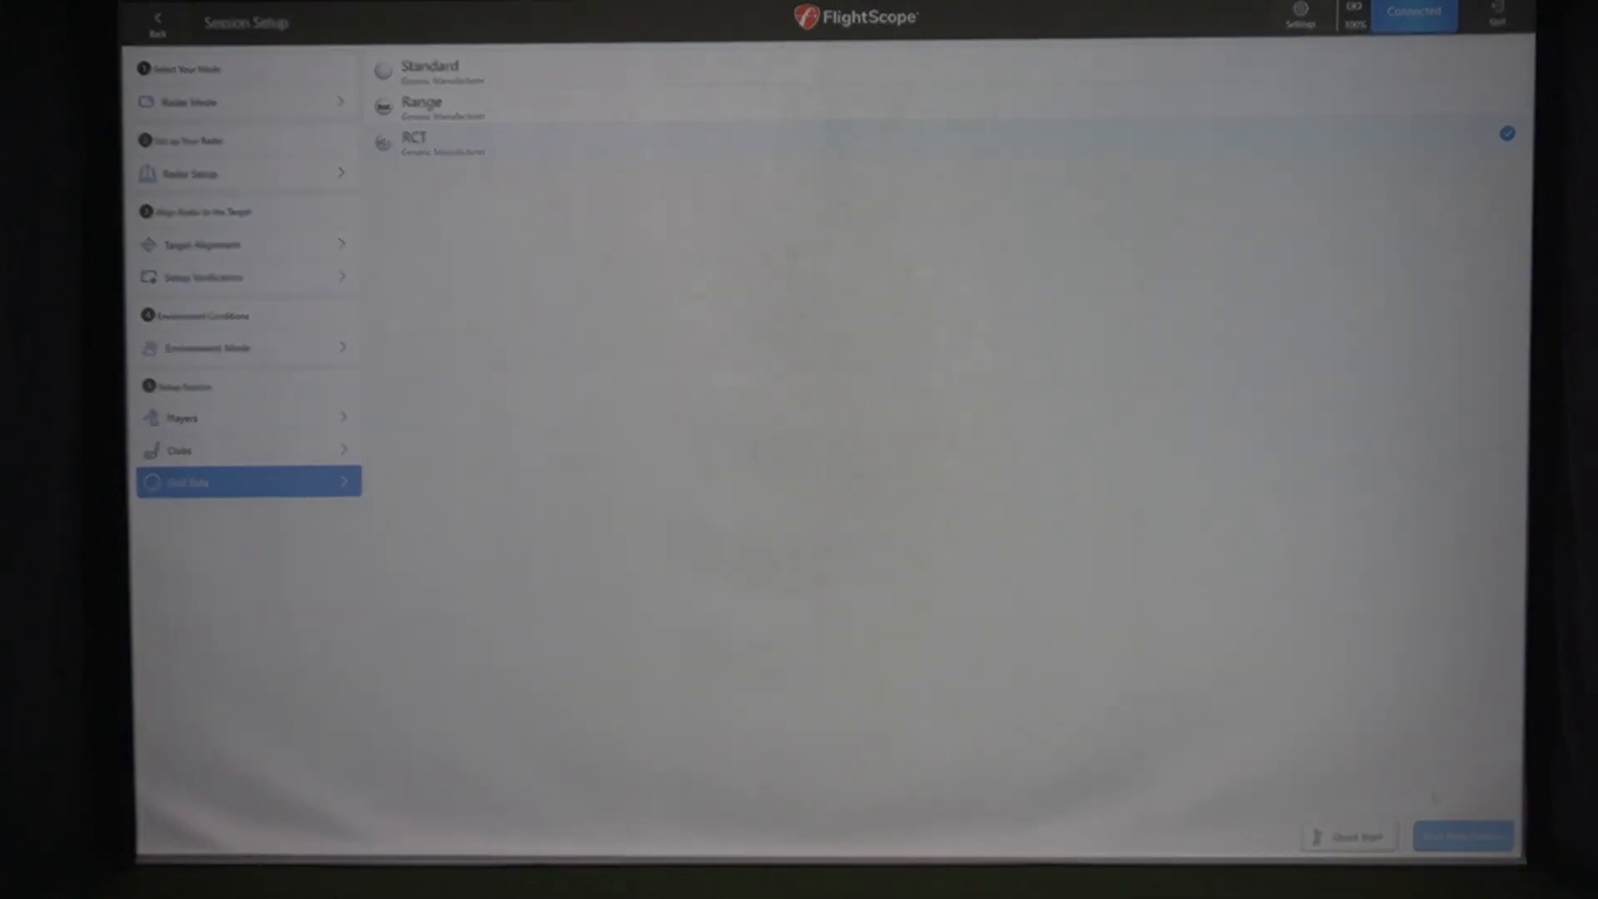
left_click(1462, 836)
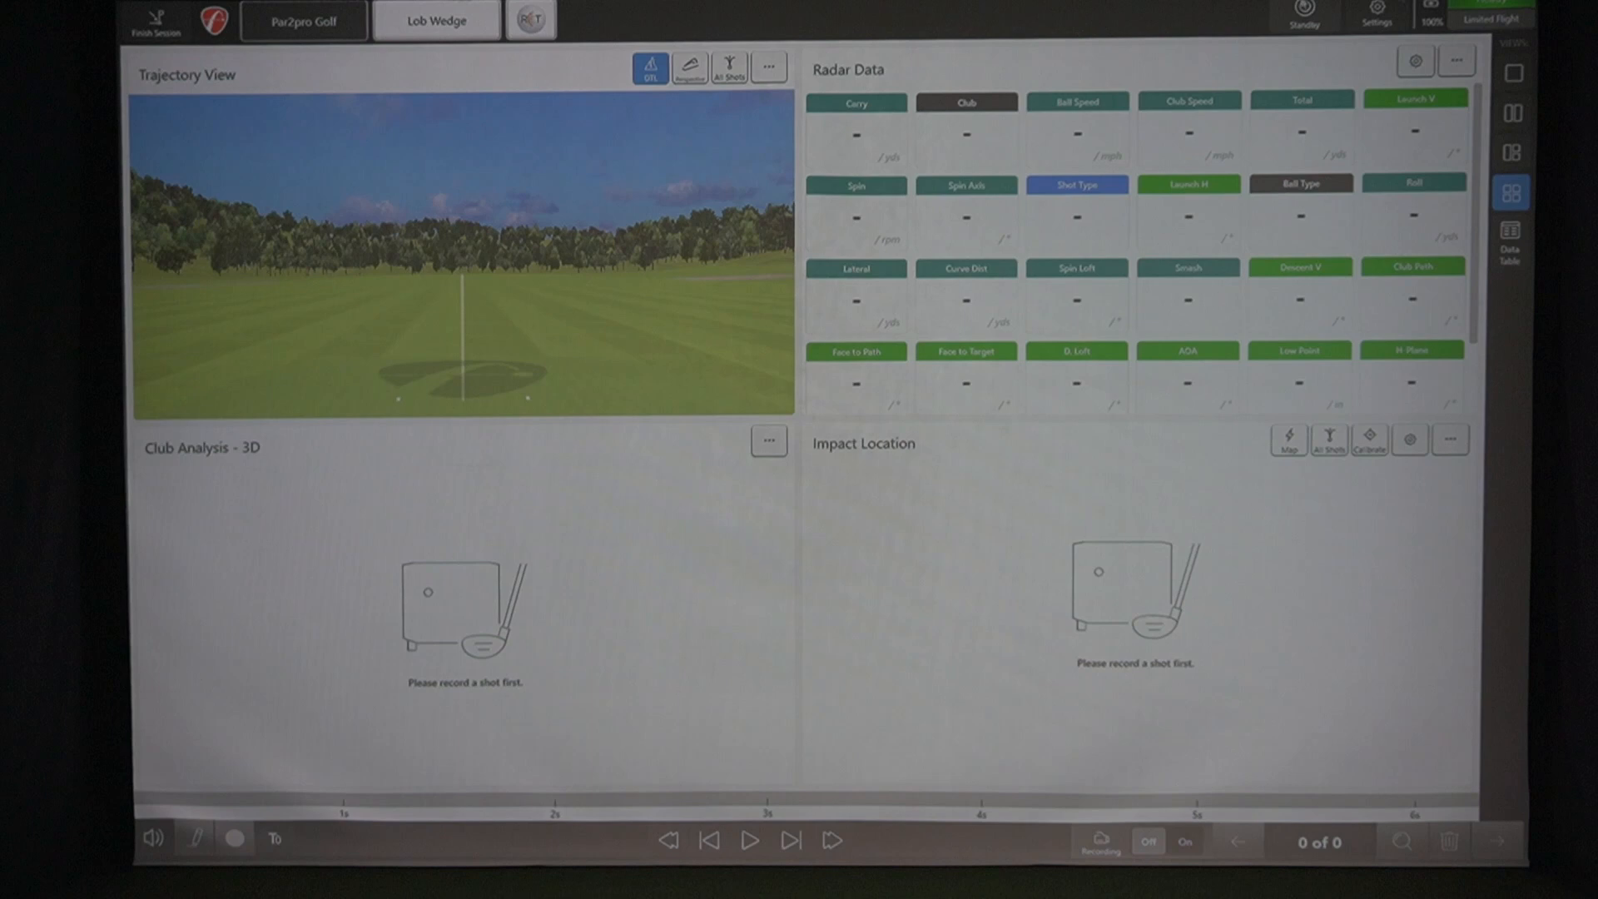
left_click(1512, 71)
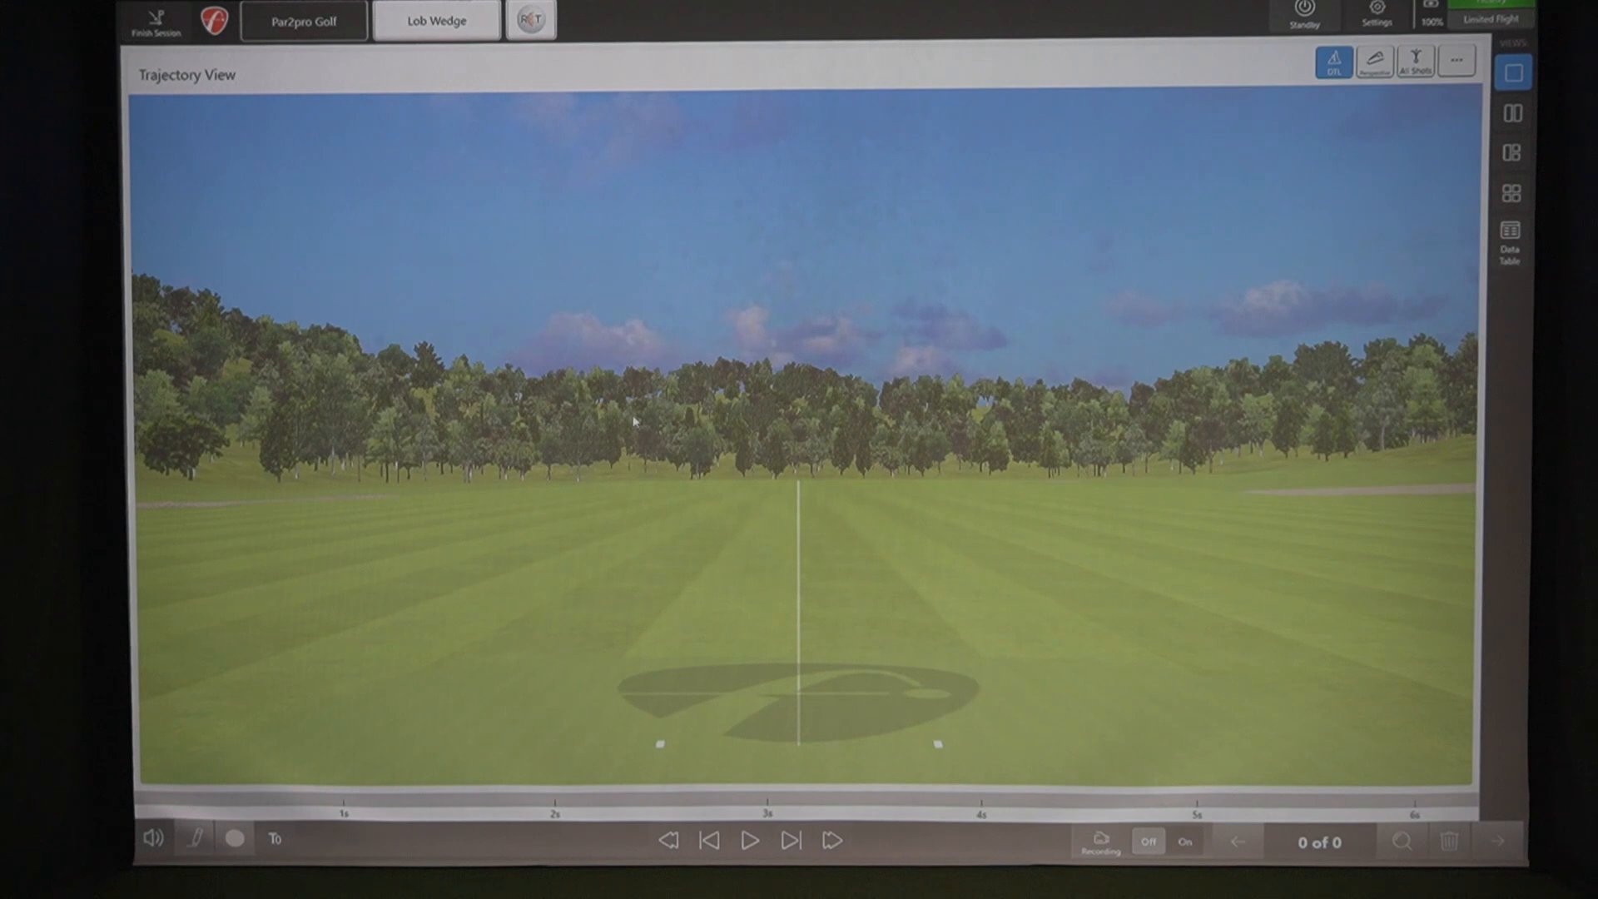
mouse_move(629, 267)
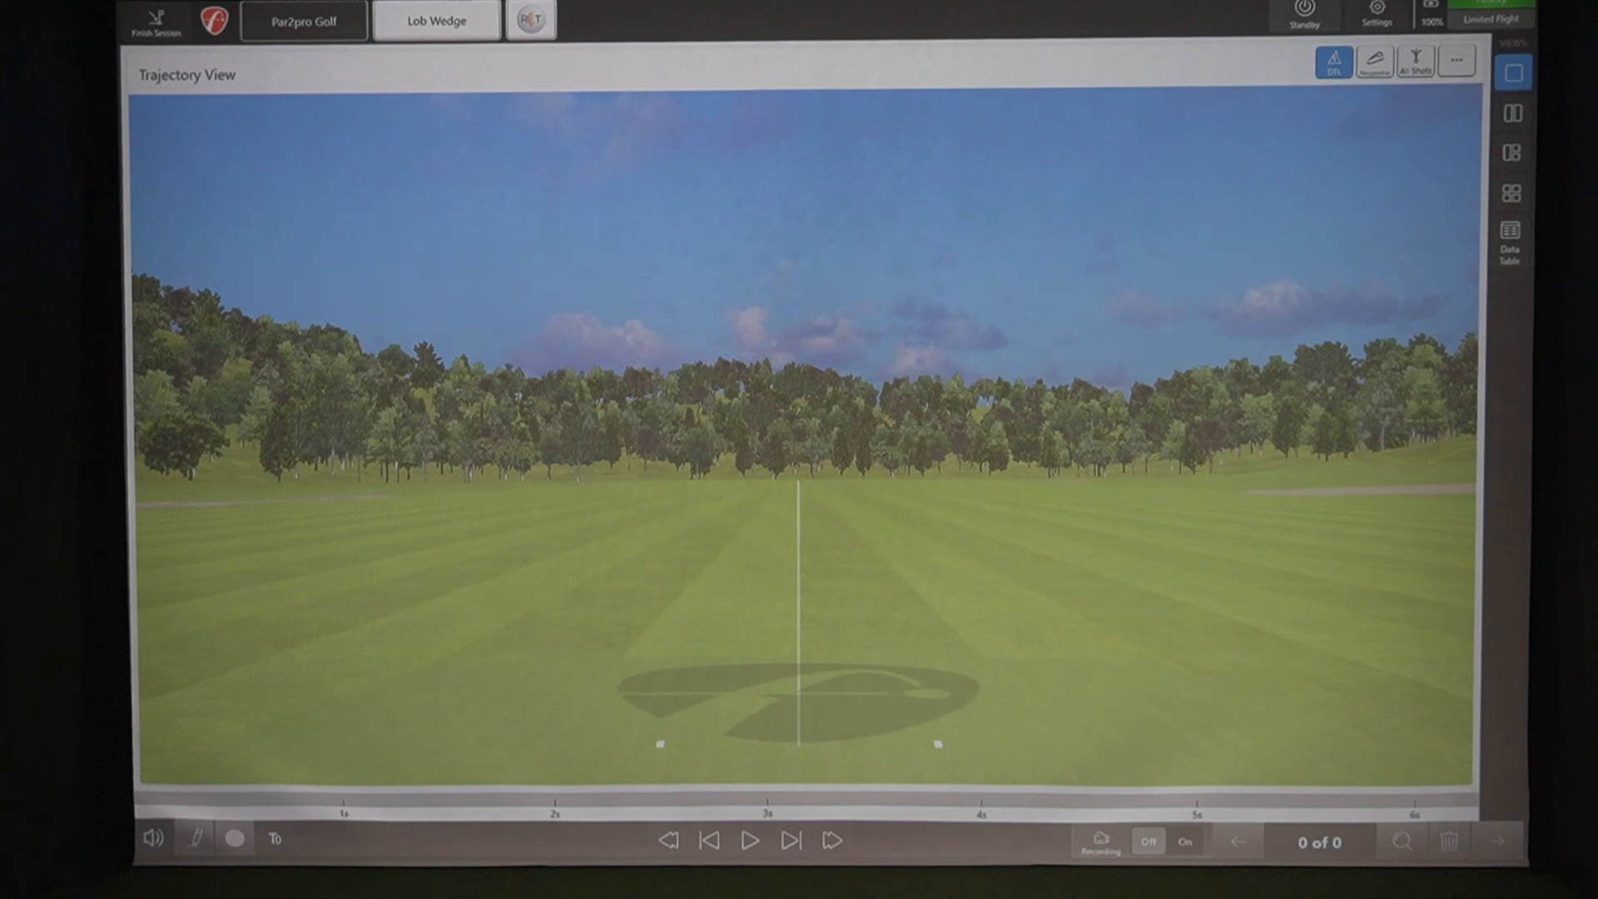
mouse_move(1509, 191)
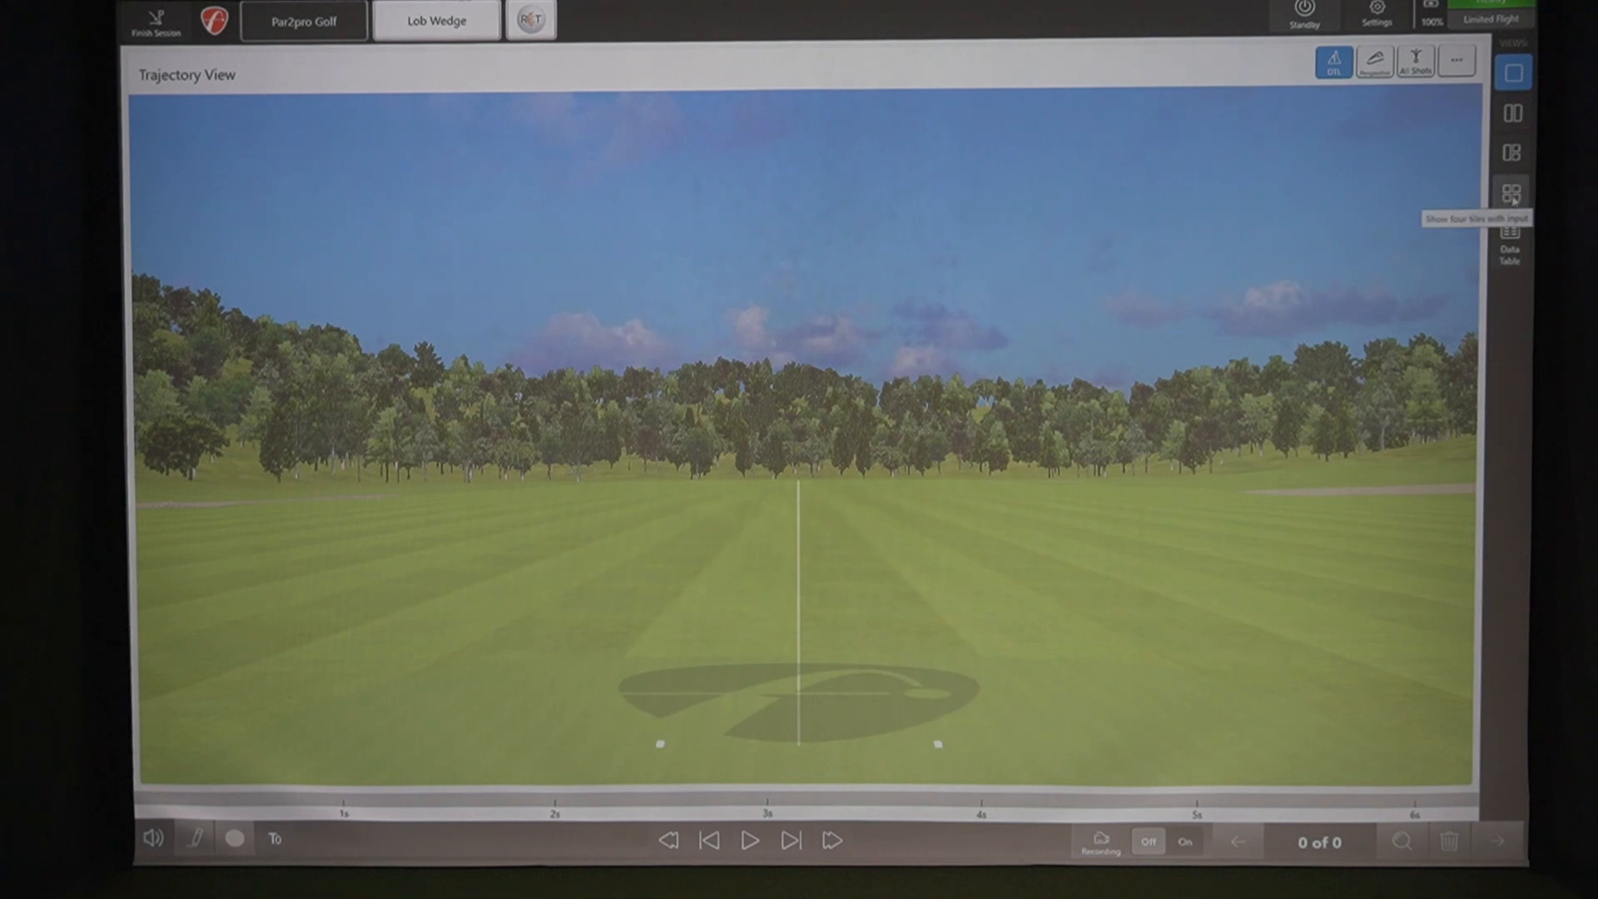
left_click(1512, 191)
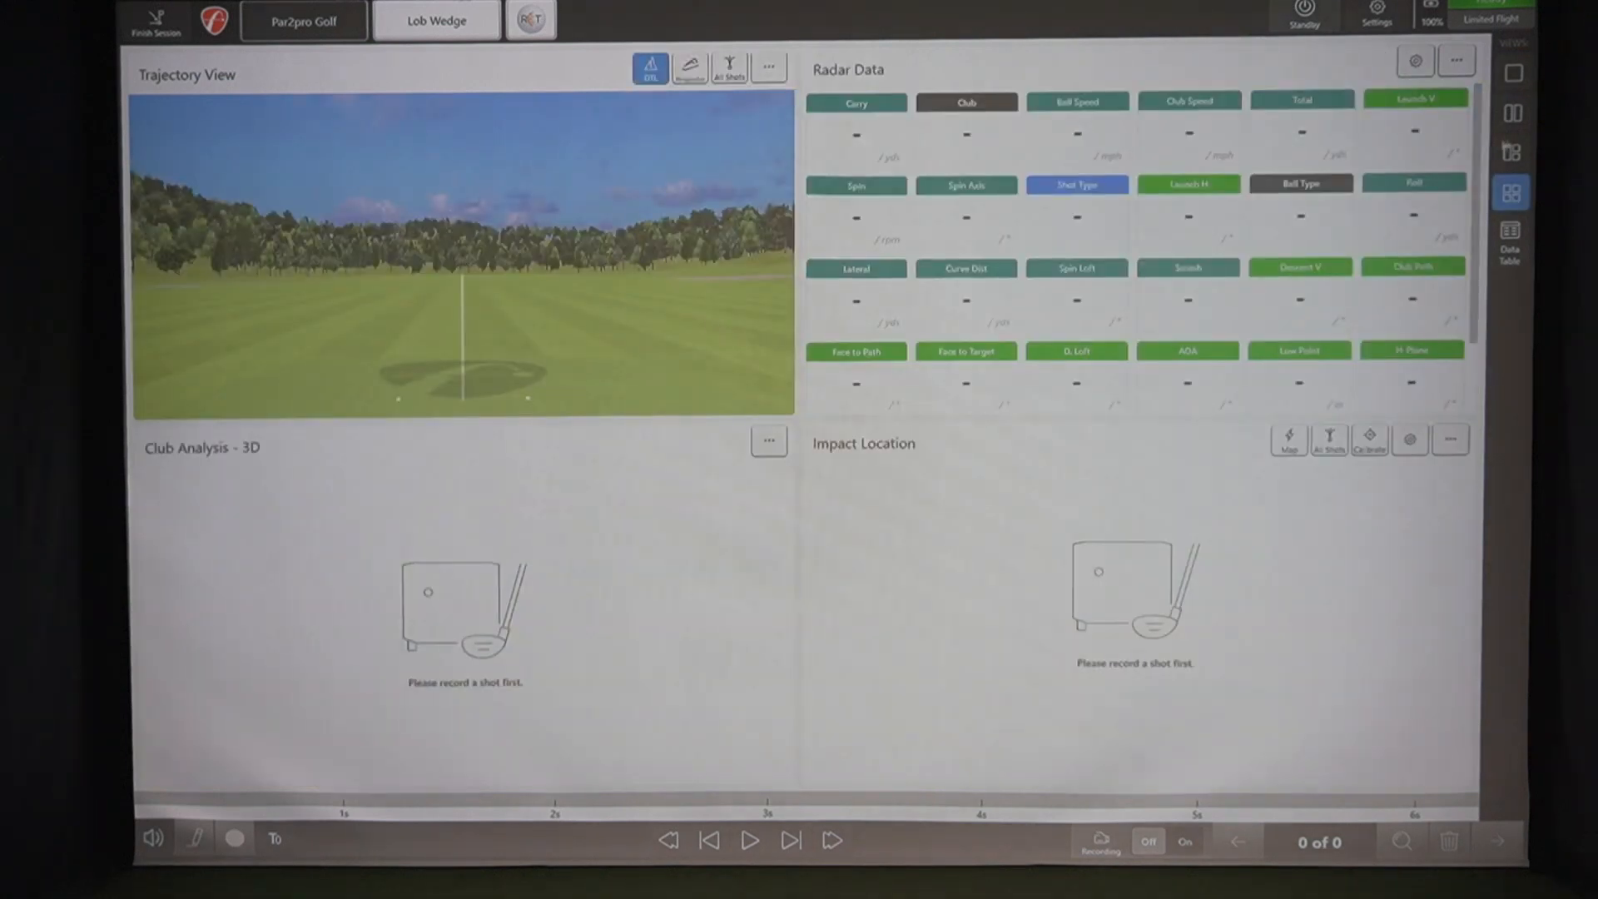
left_click(1512, 112)
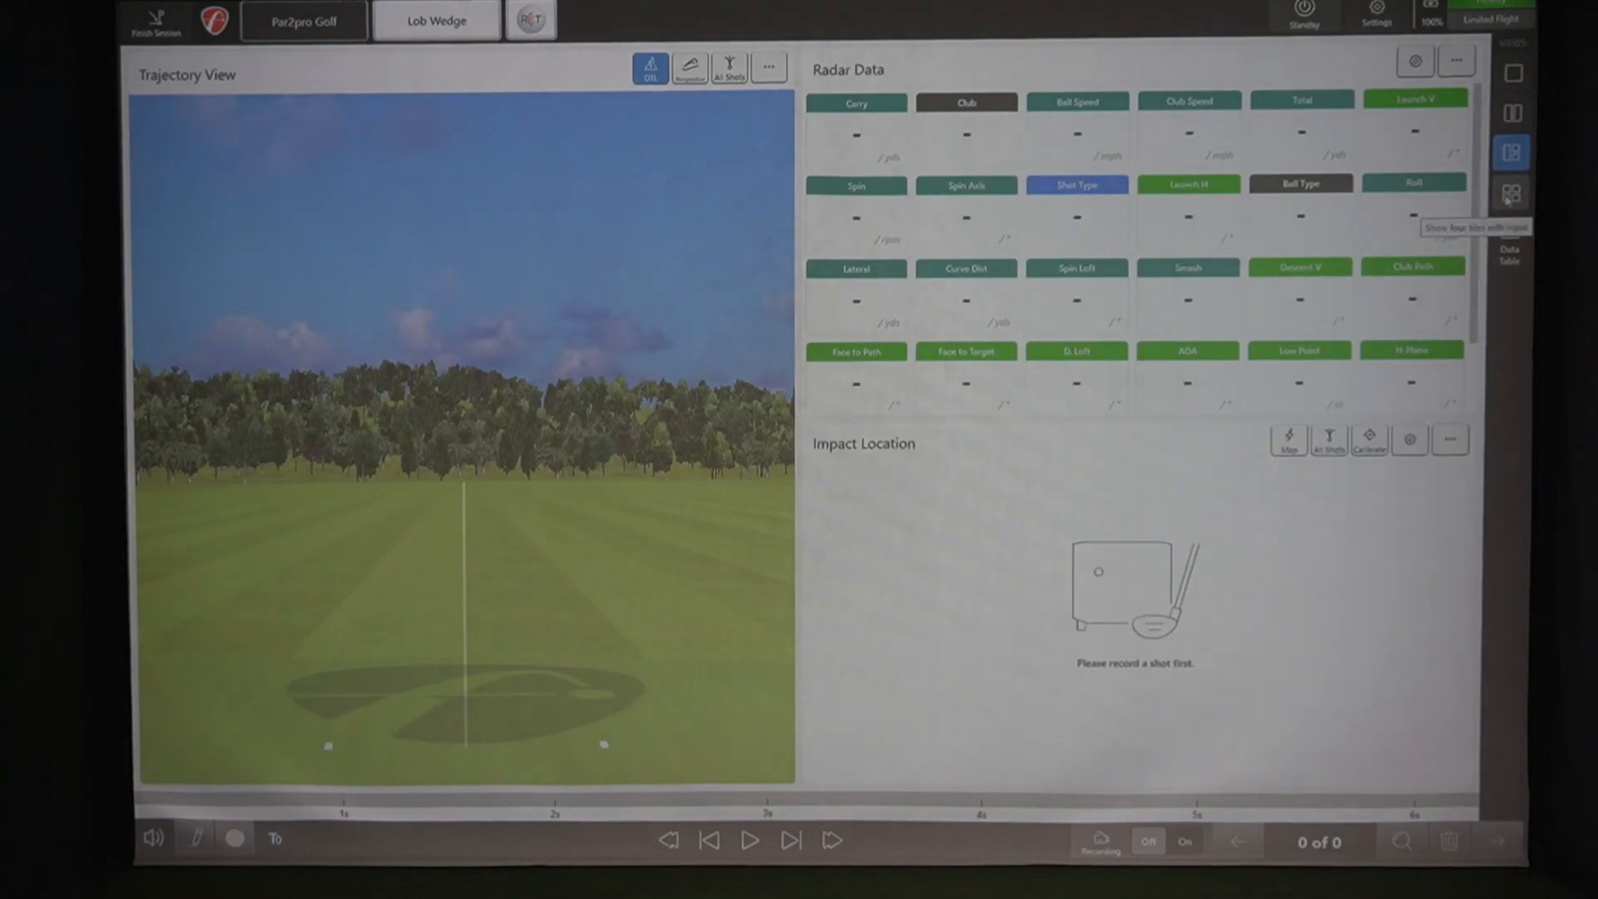
left_click(1510, 194)
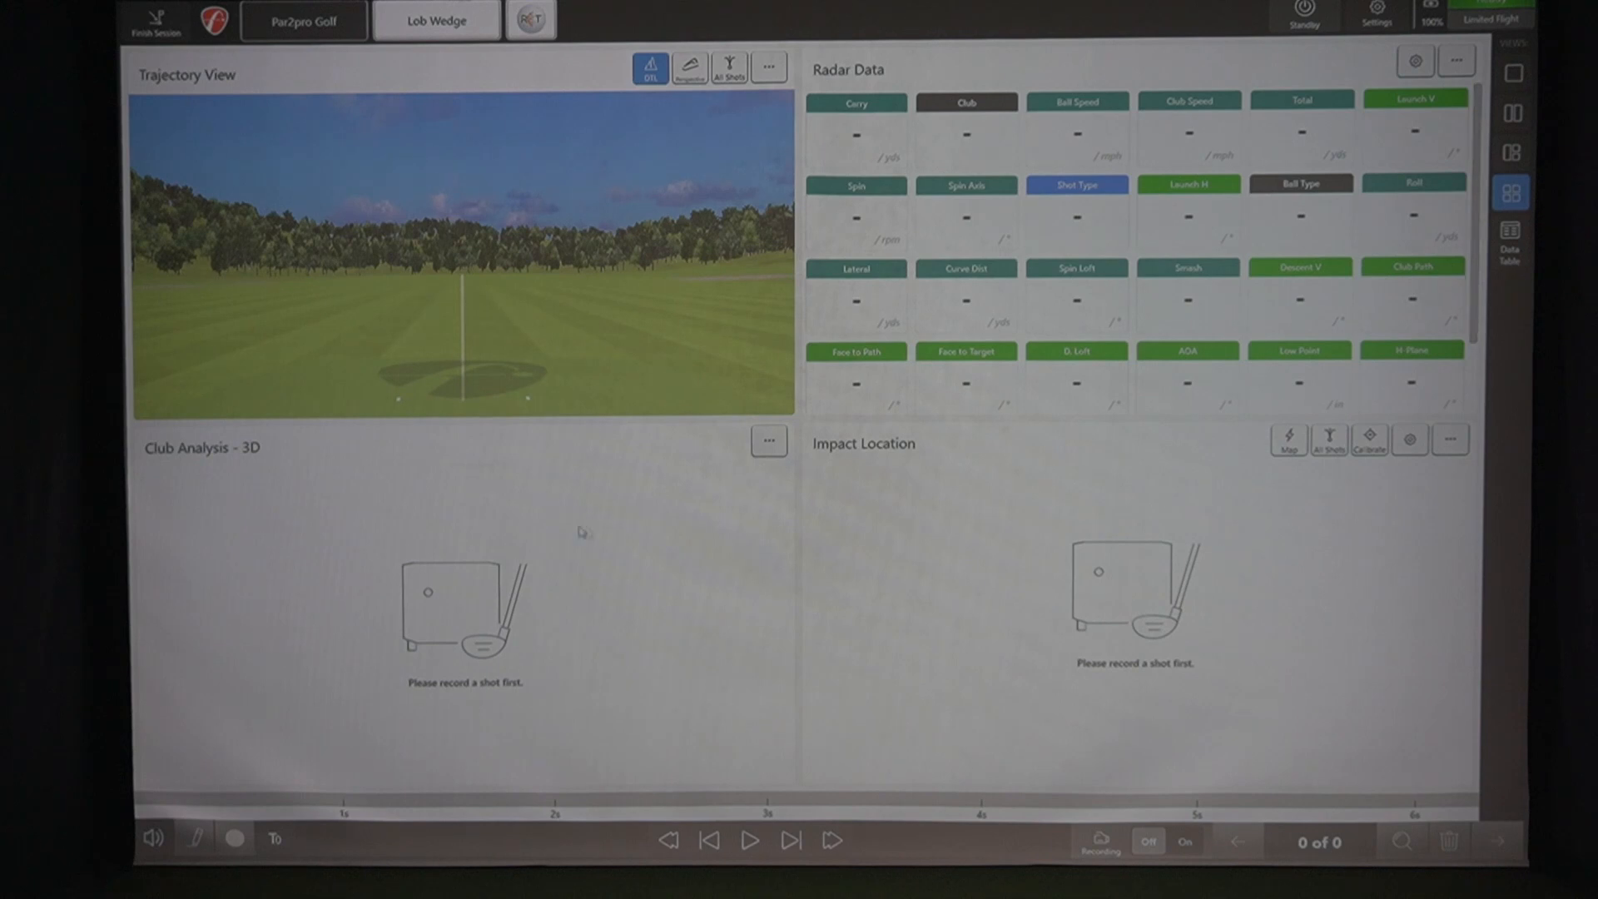
mouse_move(405, 663)
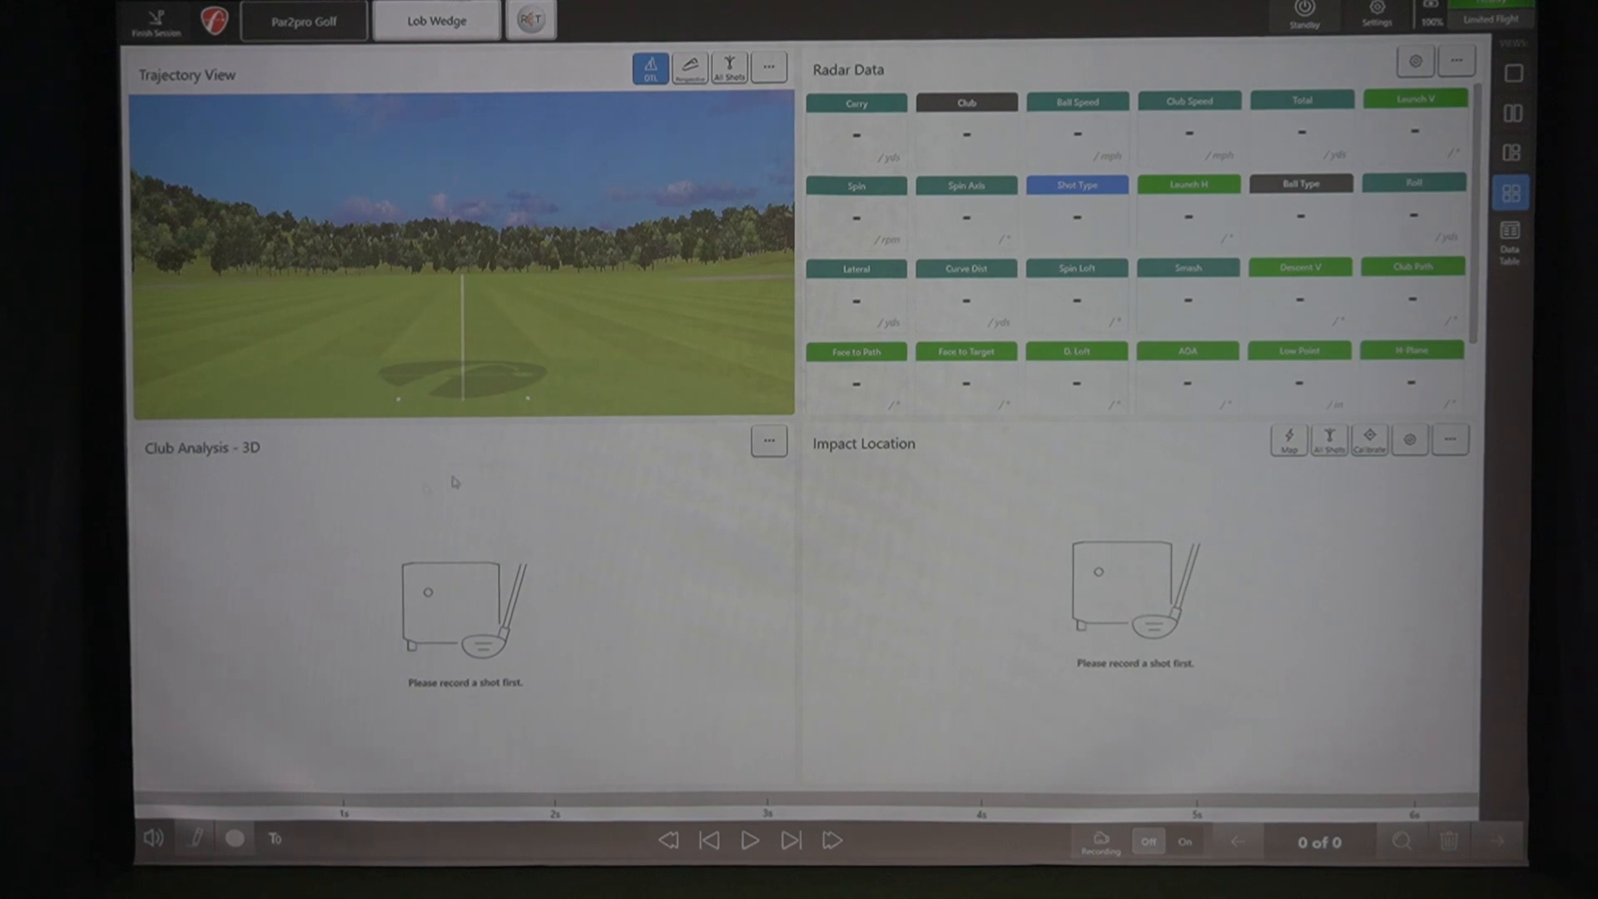
mouse_move(1185, 594)
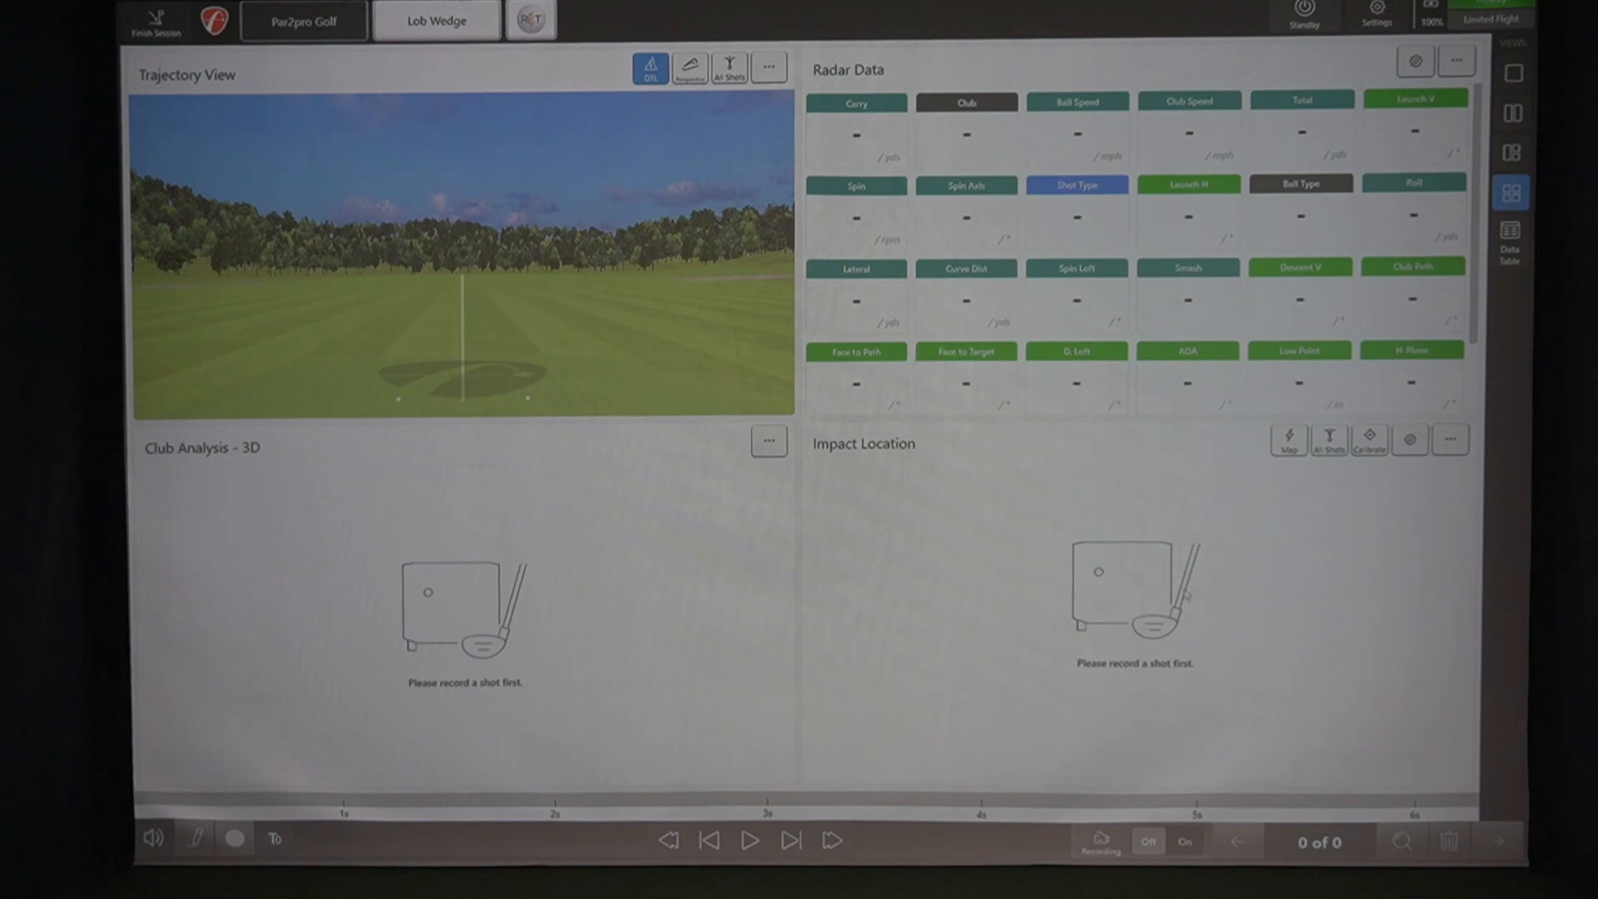
mouse_move(727, 647)
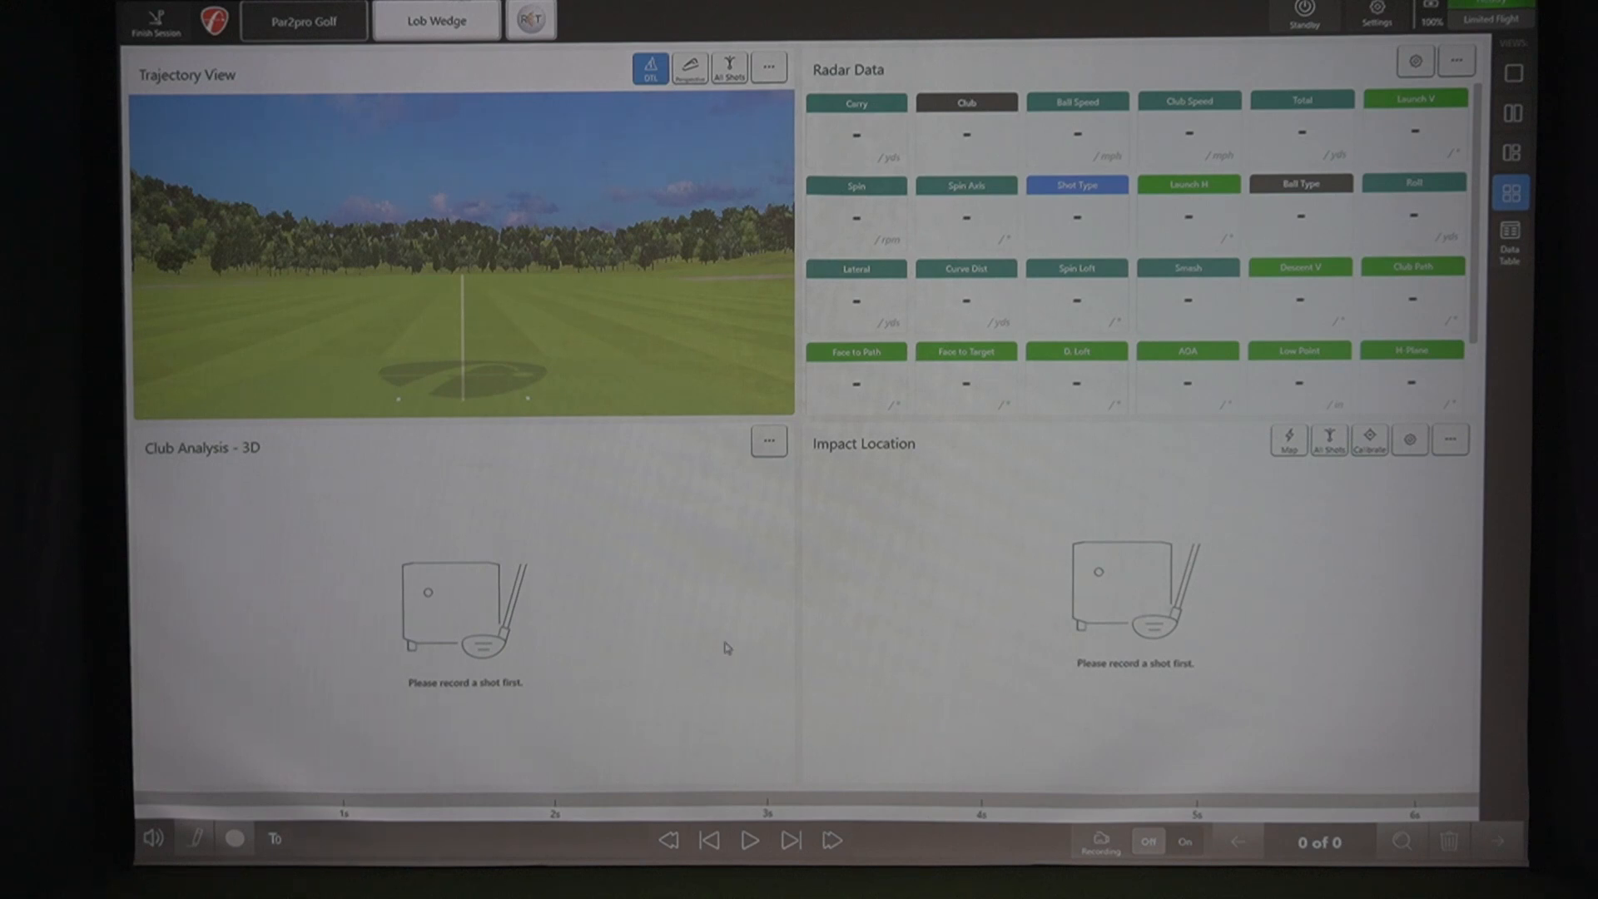